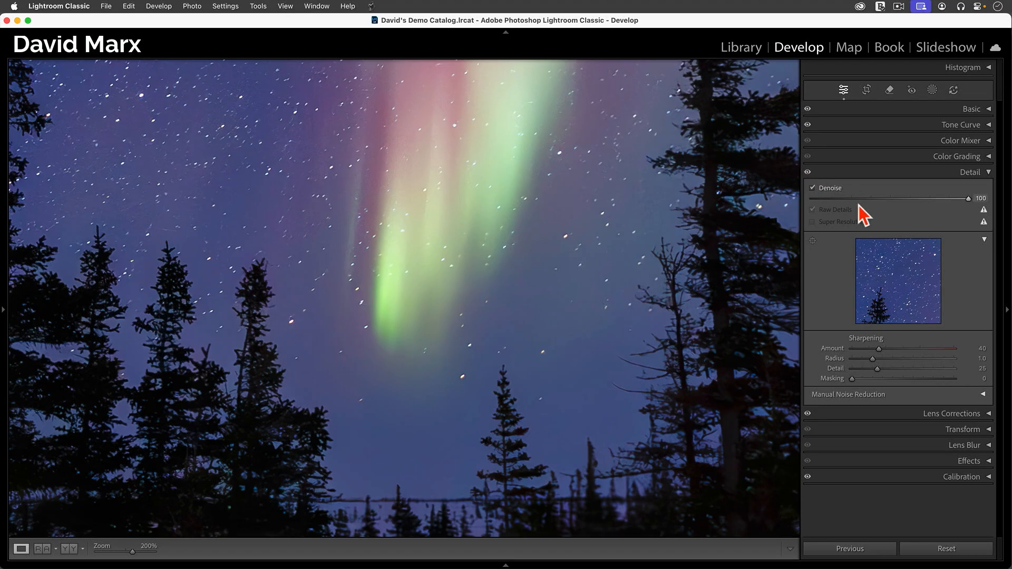
# Drag the aurora photo's Denoise slider from 100 down to 75 in the Detail panel.
pyautogui.moveTo(967, 198); pyautogui.dragTo(928, 199)
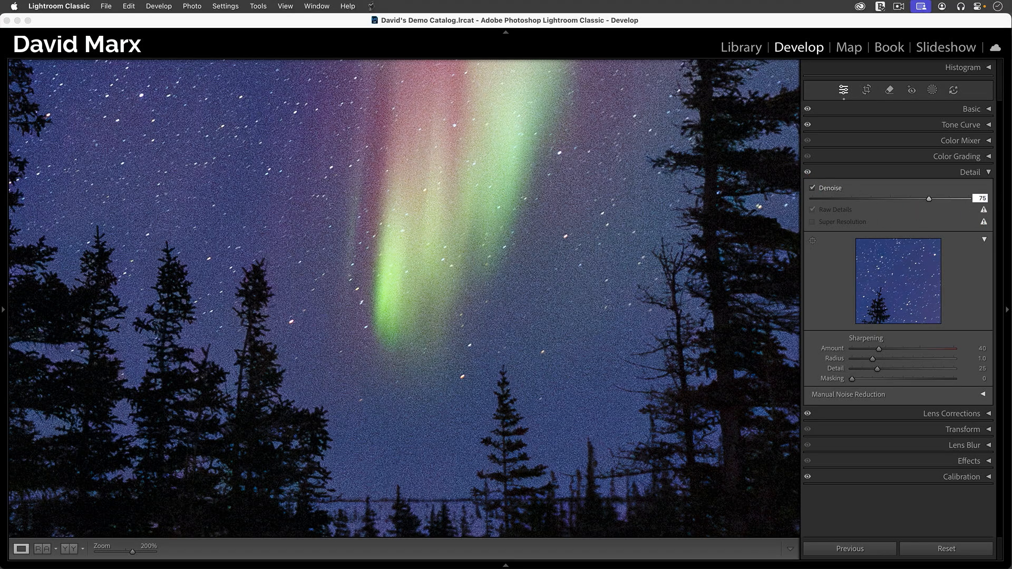
pyautogui.moveTo(928, 198); pyautogui.dragTo(907, 199)
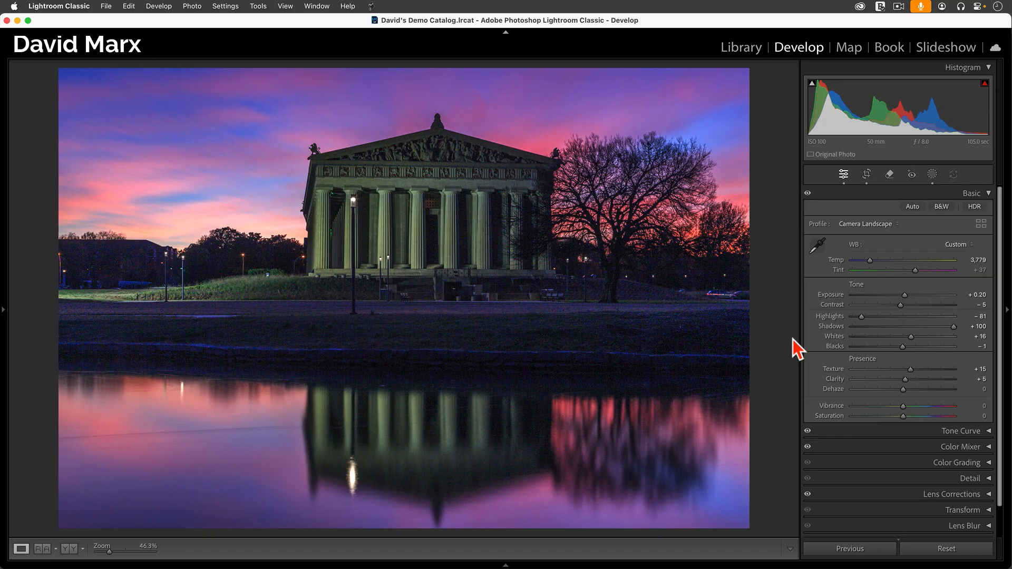
# Zoom the Parthenon photo to 200% and choose Photo > Enhance to show the notice.
pyautogui.click(436, 323)
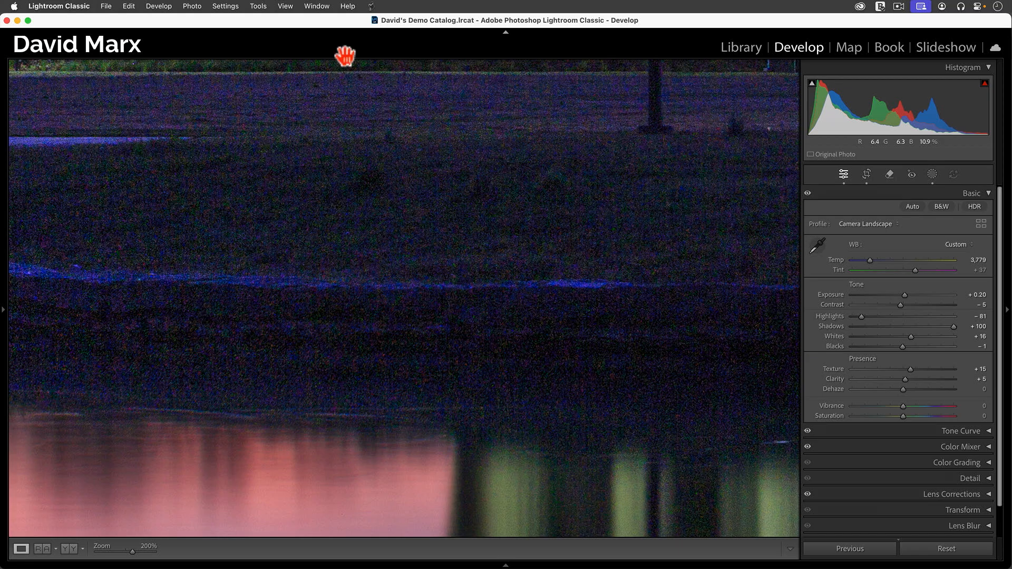
pyautogui.click(192, 5)
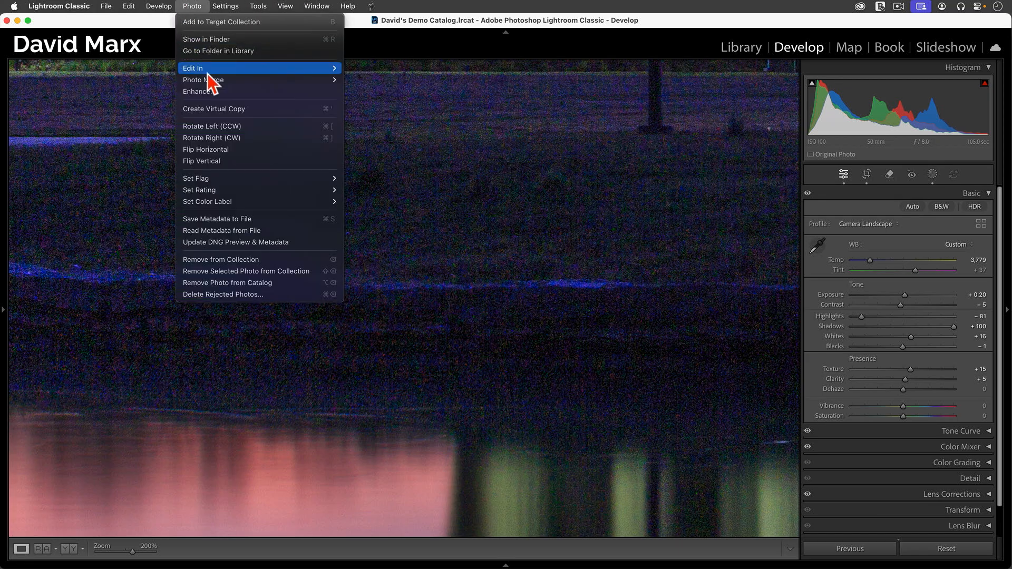
pyautogui.moveTo(197, 91)
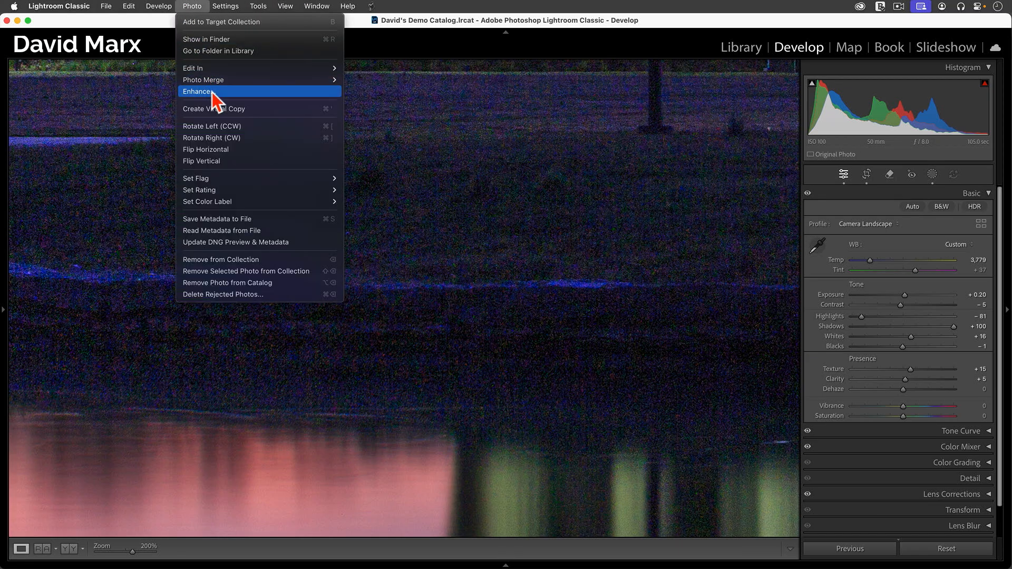
pyautogui.click(196, 92)
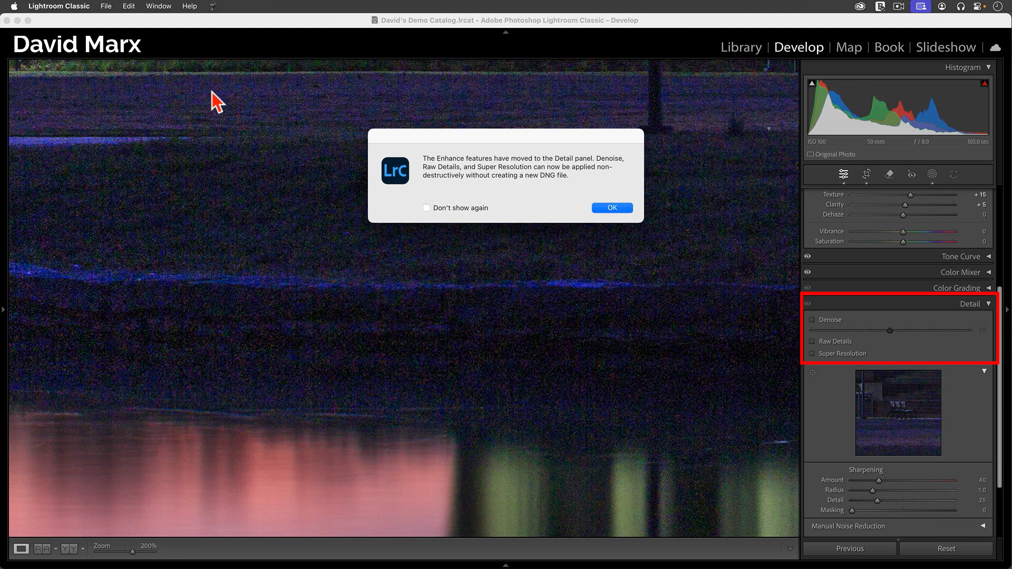
# Dismiss the Enhance notice, turn on Denoise at 50, and switch to the aurora photo.
pyautogui.click(612, 207)
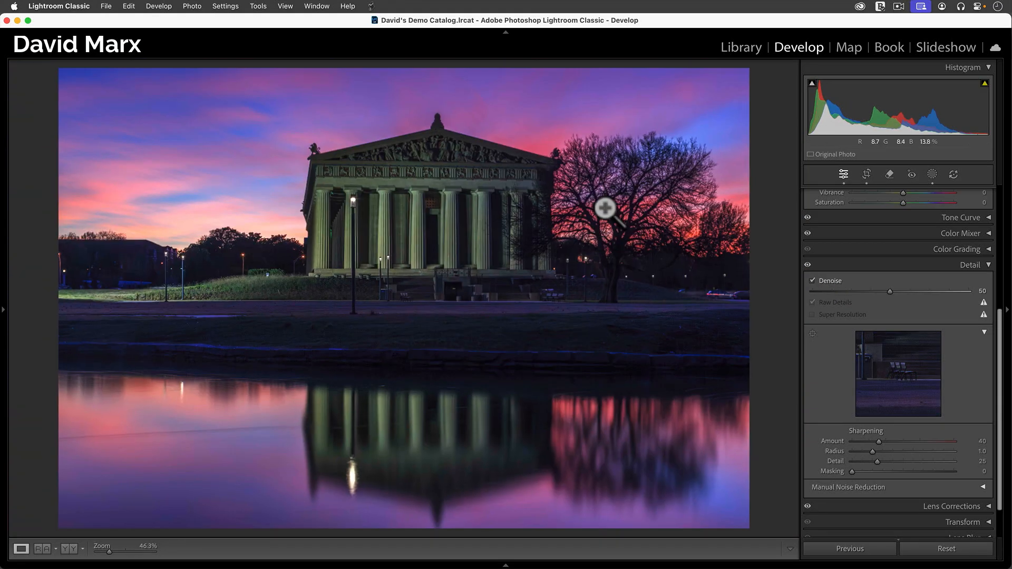
pyautogui.click(740, 47)
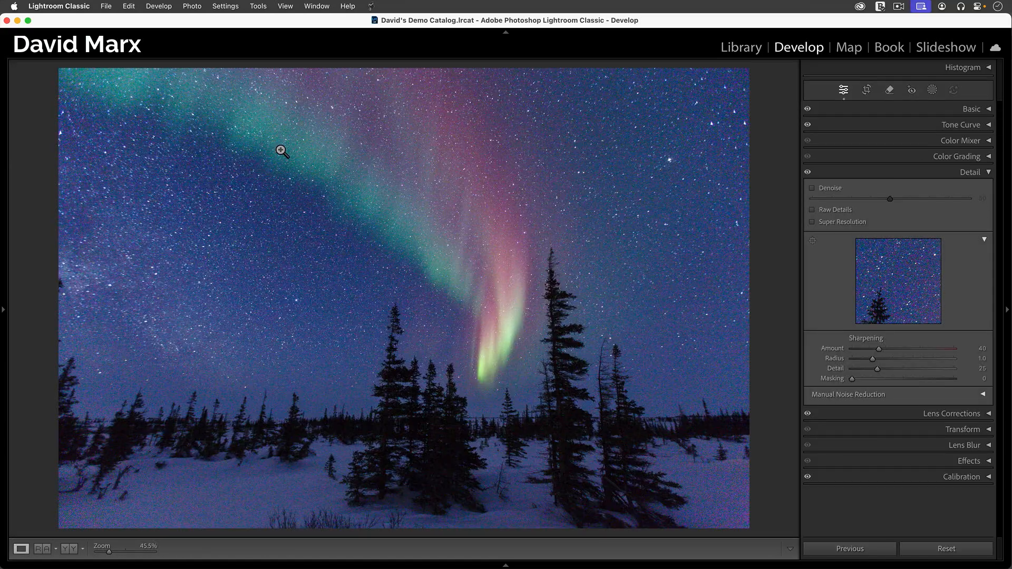
# Zoom into the aurora, enable Denoise, and compare the effect with the panel toggle.
pyautogui.click(281, 150)
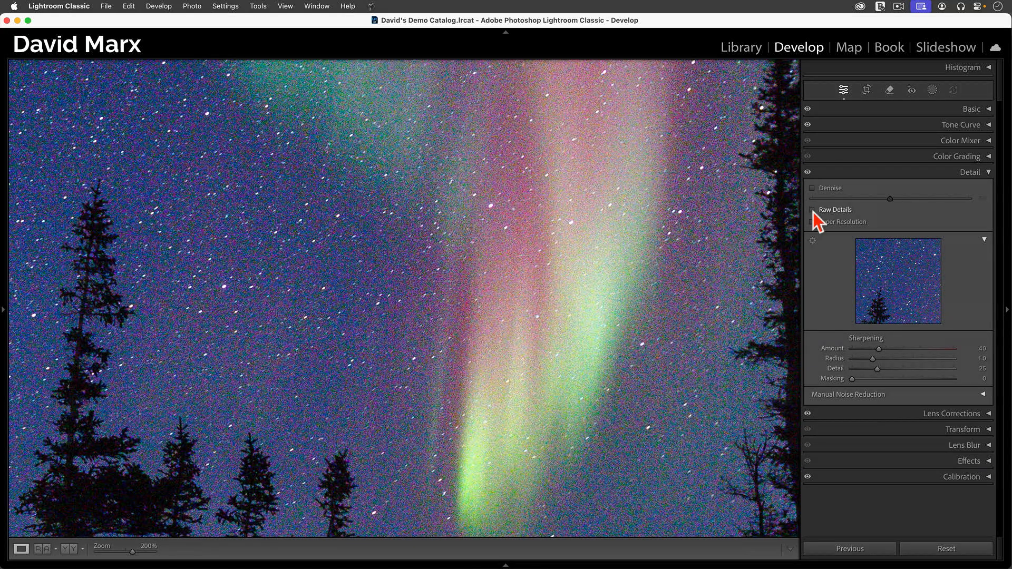
pyautogui.click(812, 187)
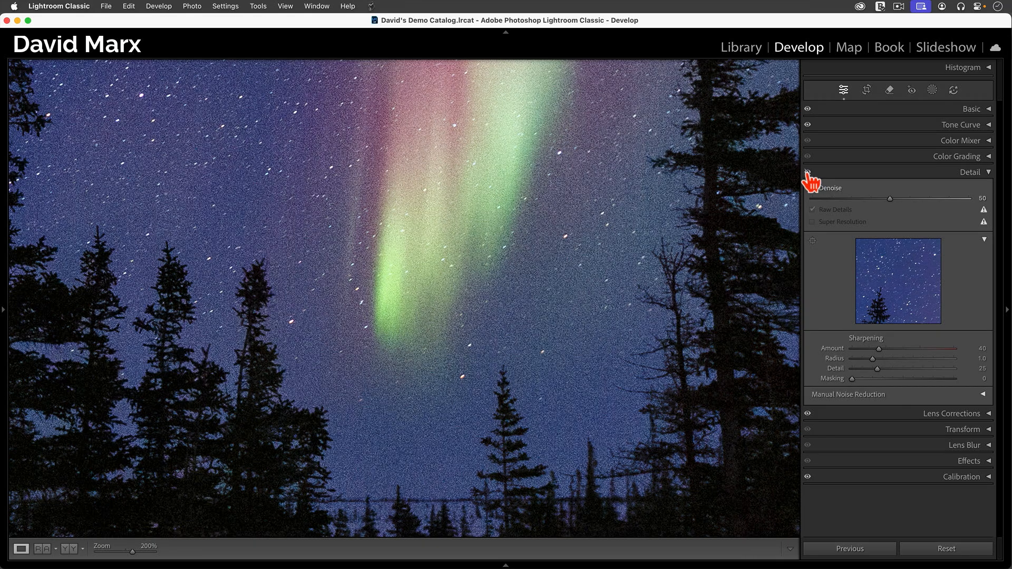
pyautogui.click(812, 188)
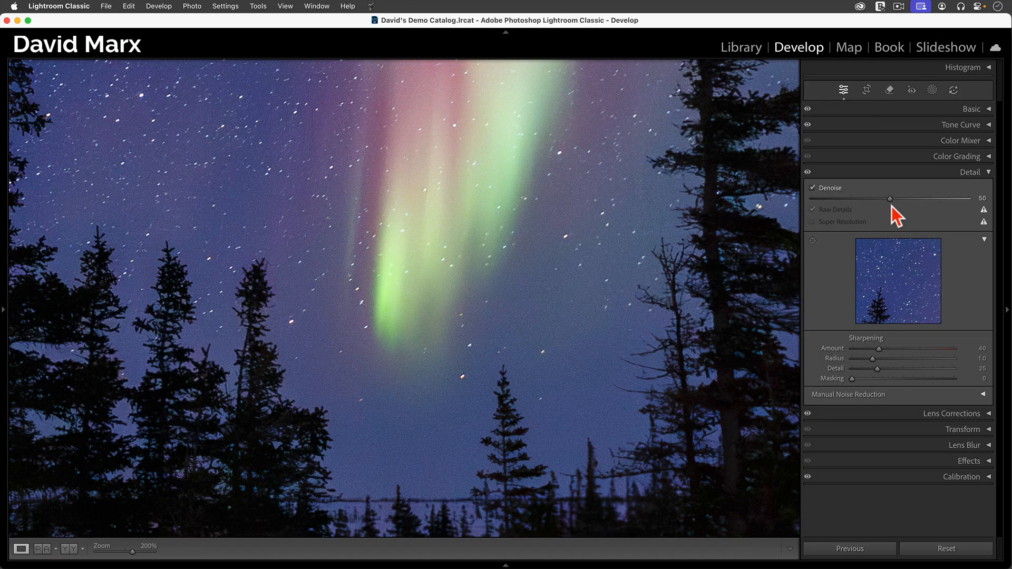
pyautogui.moveTo(888, 198); pyautogui.dragTo(974, 198)
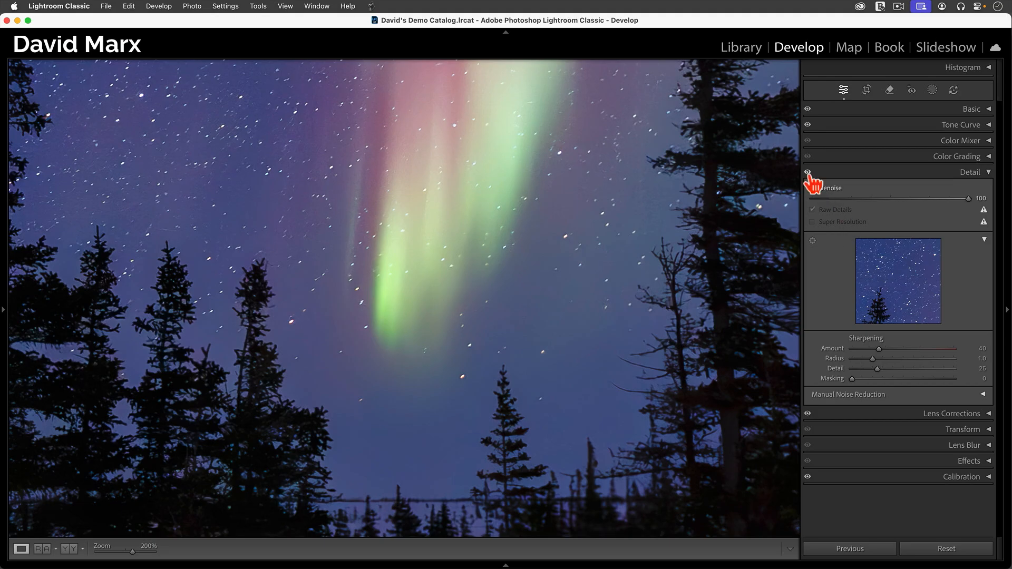
pyautogui.click(807, 172)
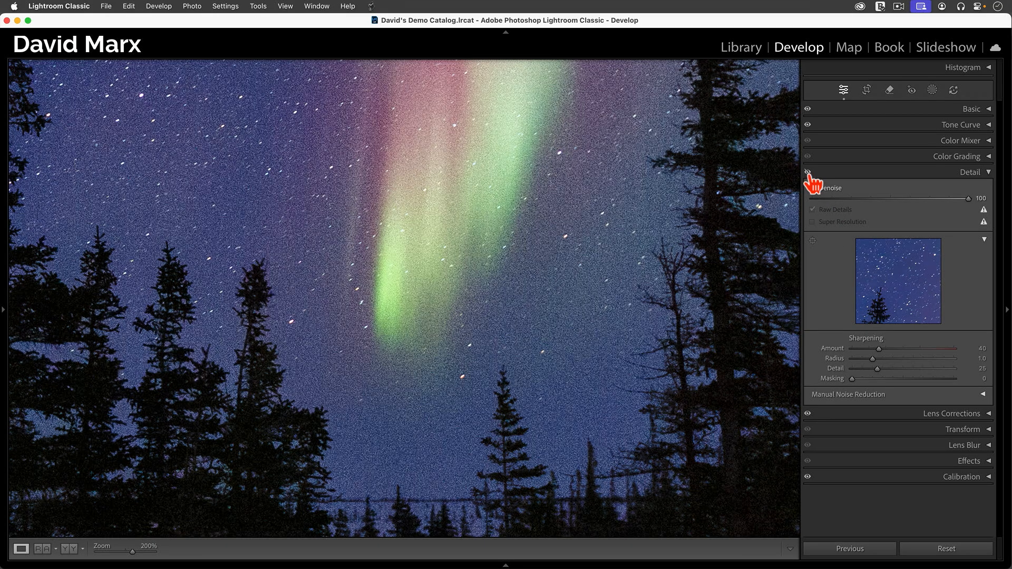
pyautogui.click(807, 172)
pyautogui.write('50')
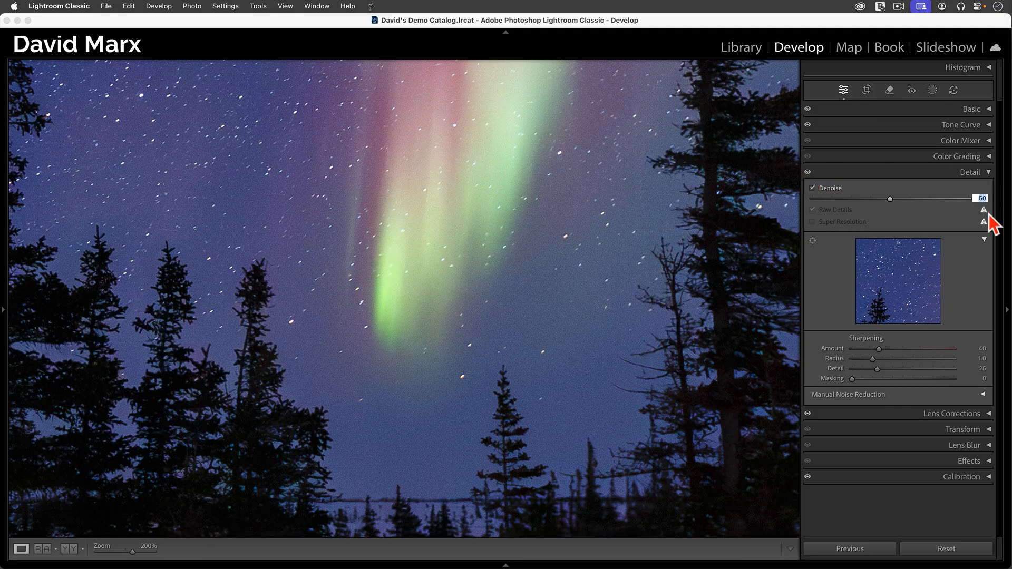
# Set the aurora photo's Denoise amount to 63 and return to the full-photo view.
pyautogui.moveTo(889, 198); pyautogui.dragTo(929, 198)
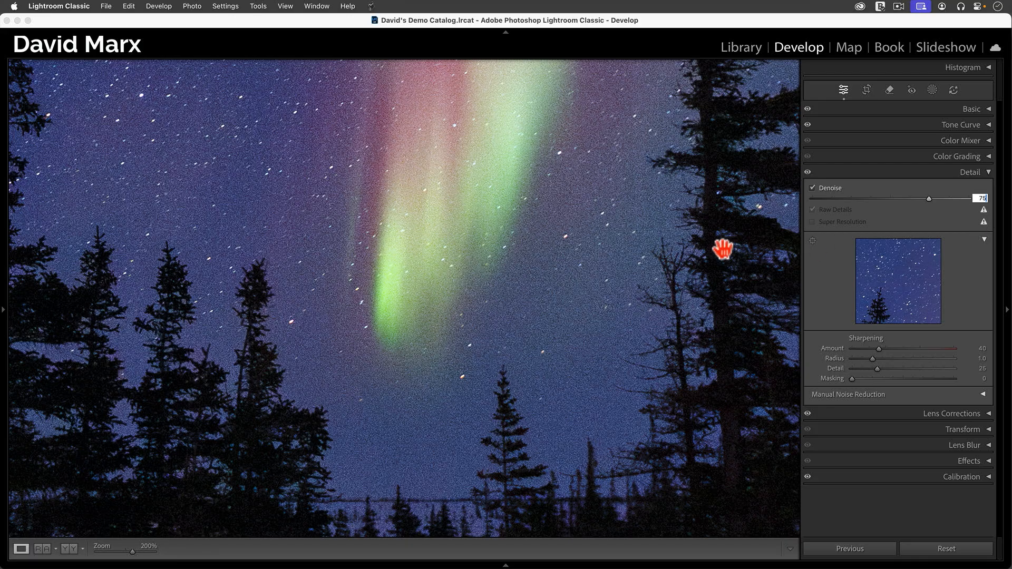
pyautogui.click(928, 198)
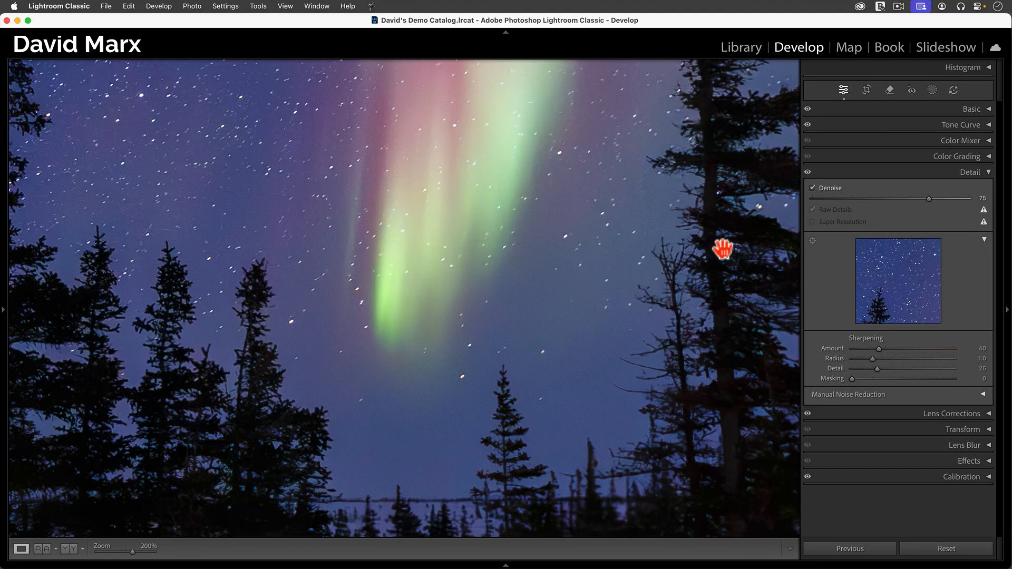
pyautogui.moveTo(931, 253)
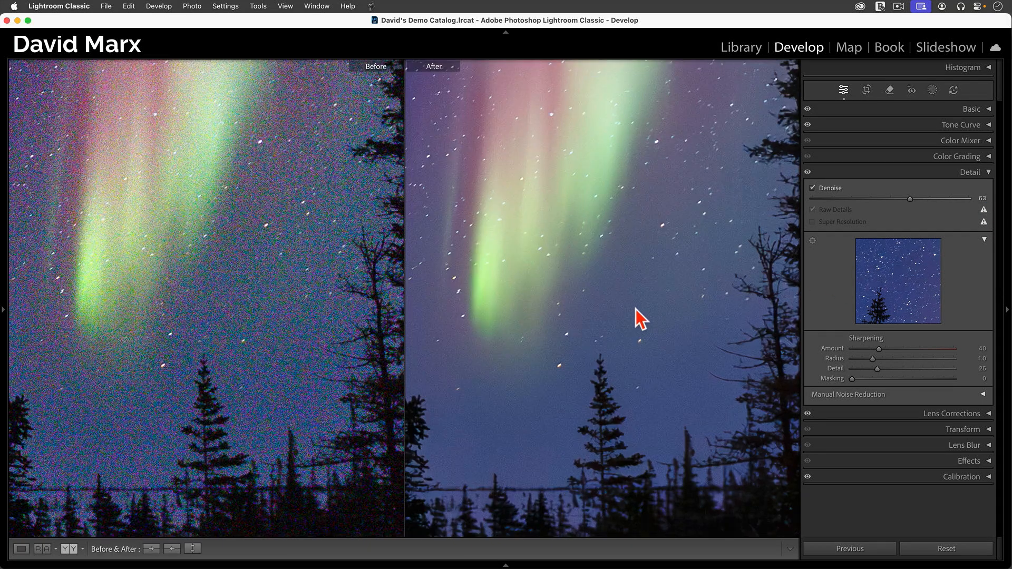
pyautogui.click(21, 563)
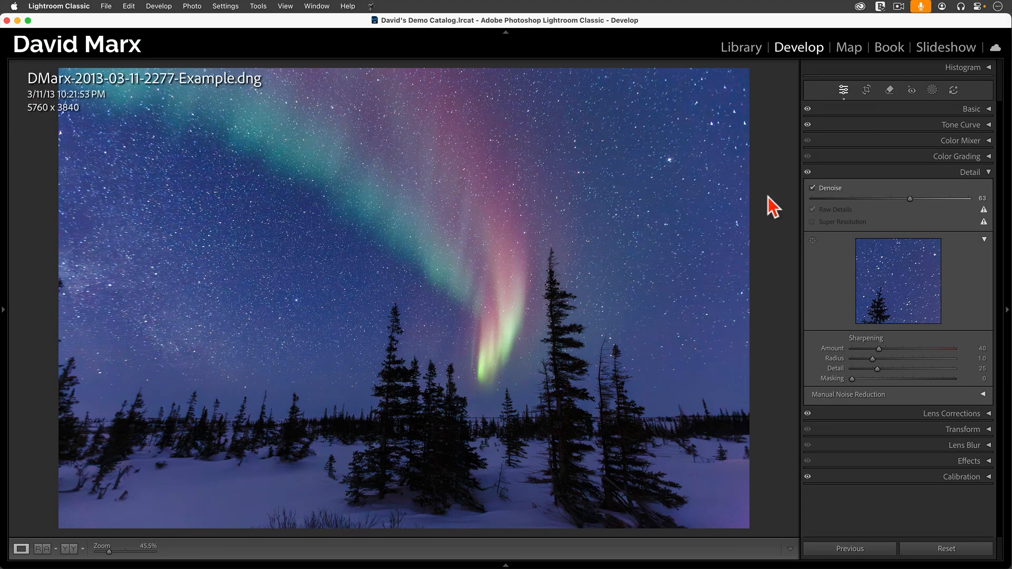
# Switch on Denoise at 35 for the comet photo.
pyautogui.click(741, 47)
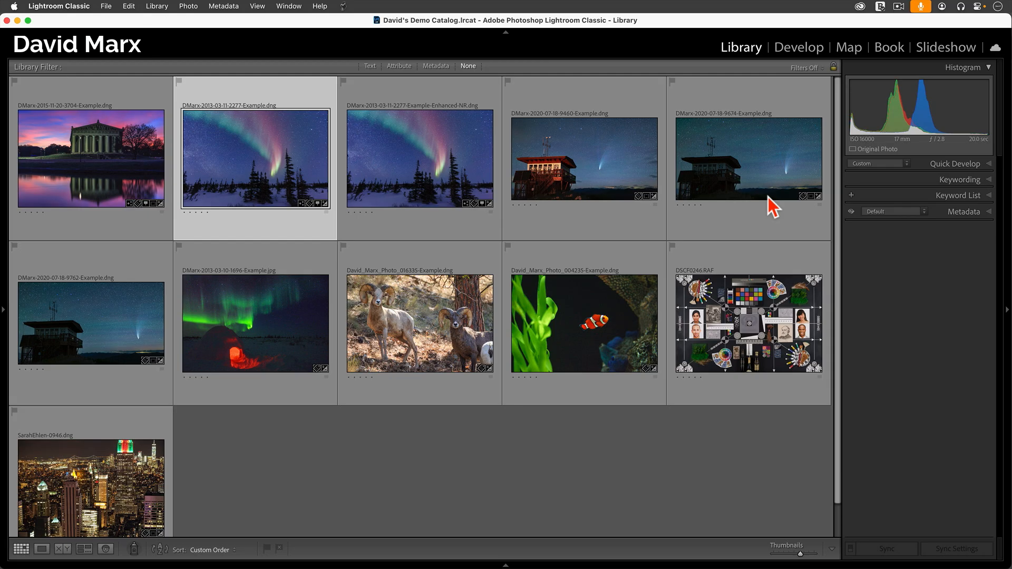
pyautogui.moveTo(604, 189)
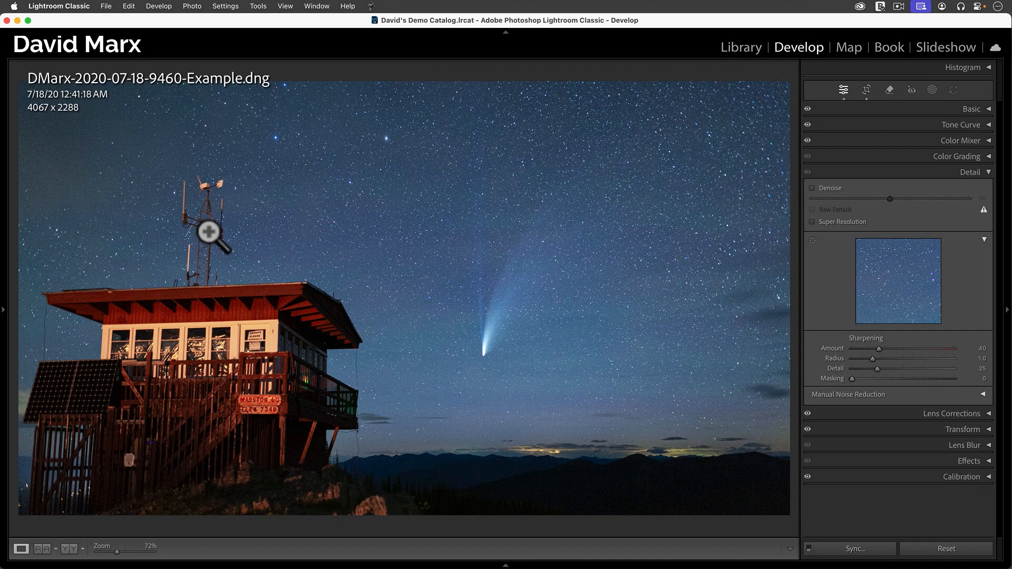
pyautogui.click(812, 187)
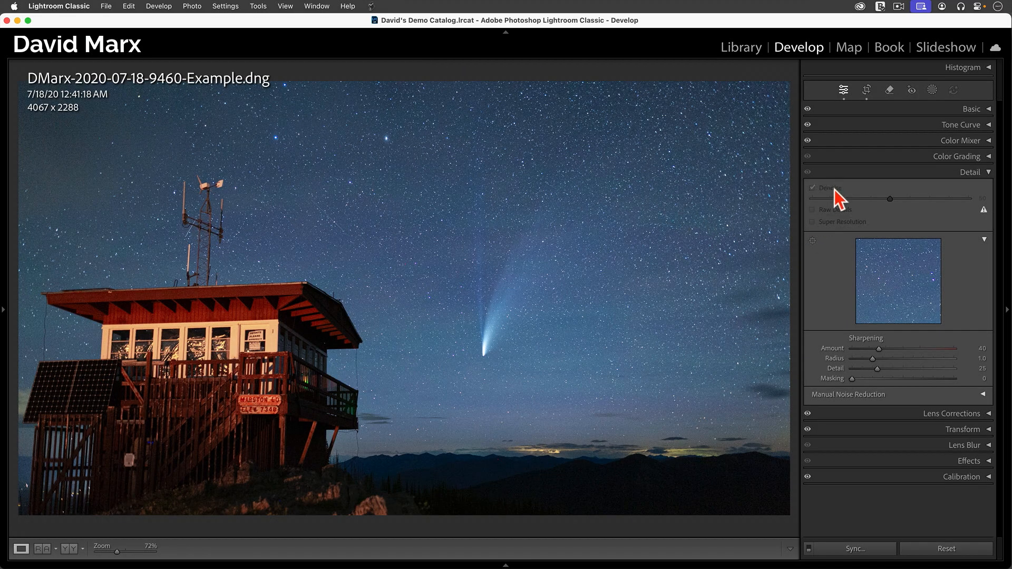
pyautogui.click(812, 187)
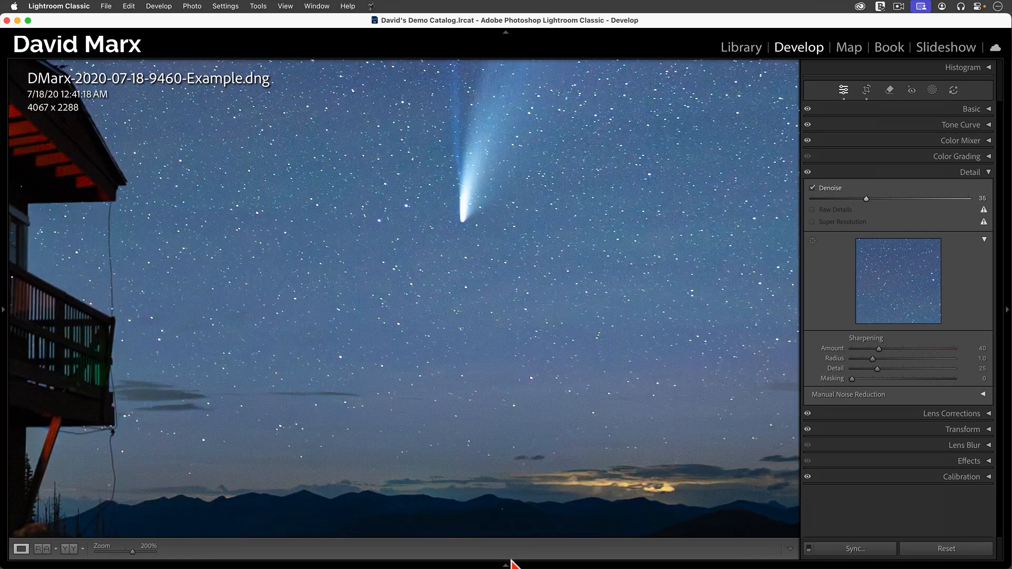
# Sync the Denoise settings to all three comet photos and return to the grid.
pyautogui.click(854, 444)
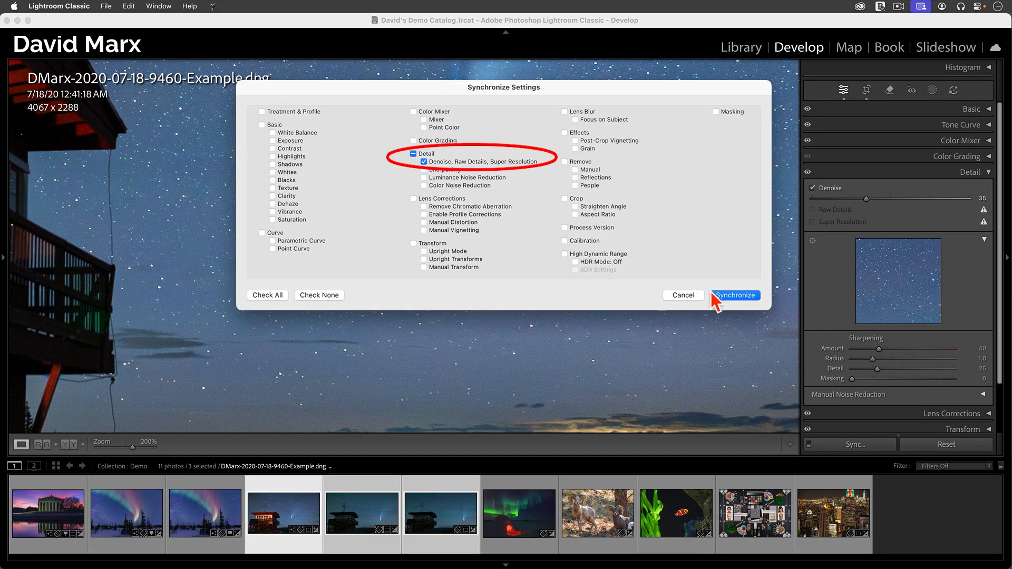
pyautogui.click(735, 295)
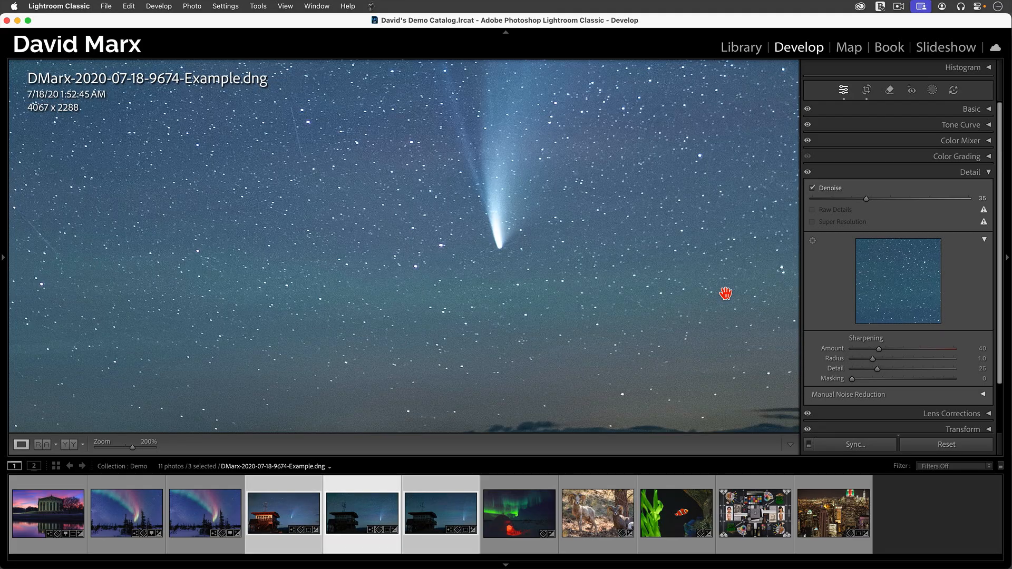
pyautogui.click(437, 518)
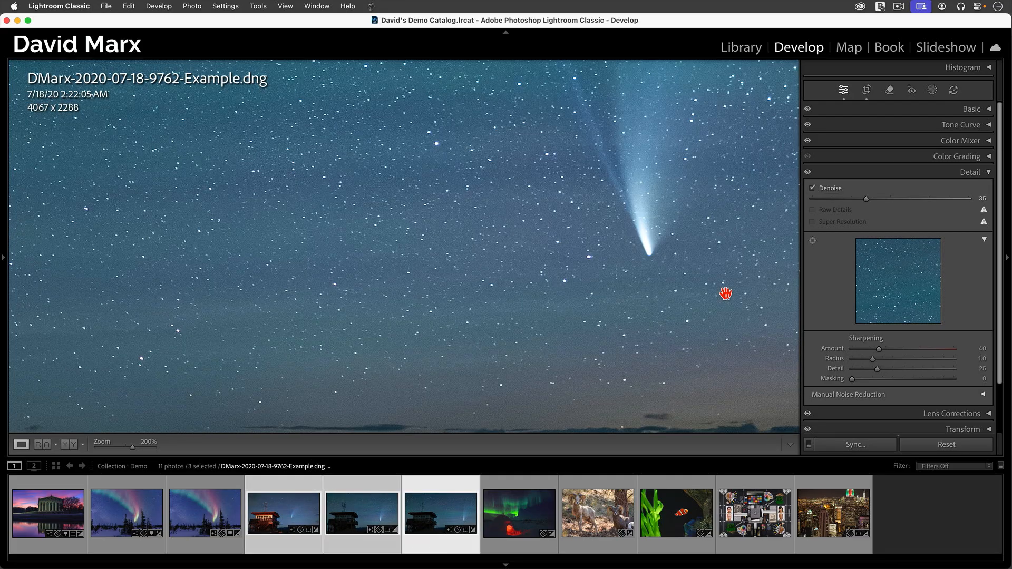
pyautogui.click(741, 47)
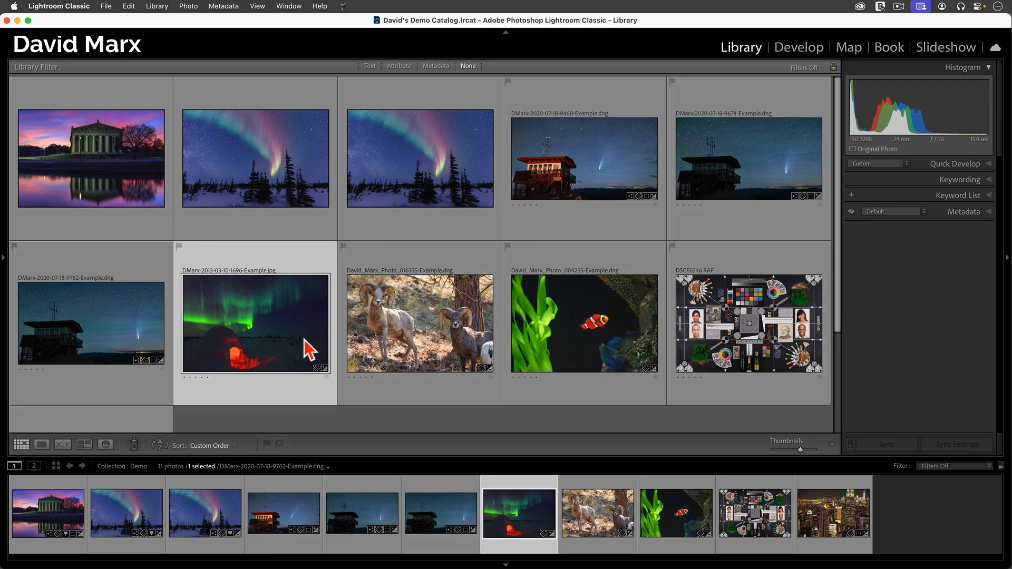
# Open the aurora-over-igloo JPEG in Develop and confirm Denoise is greyed out.
pyautogui.click(254, 323)
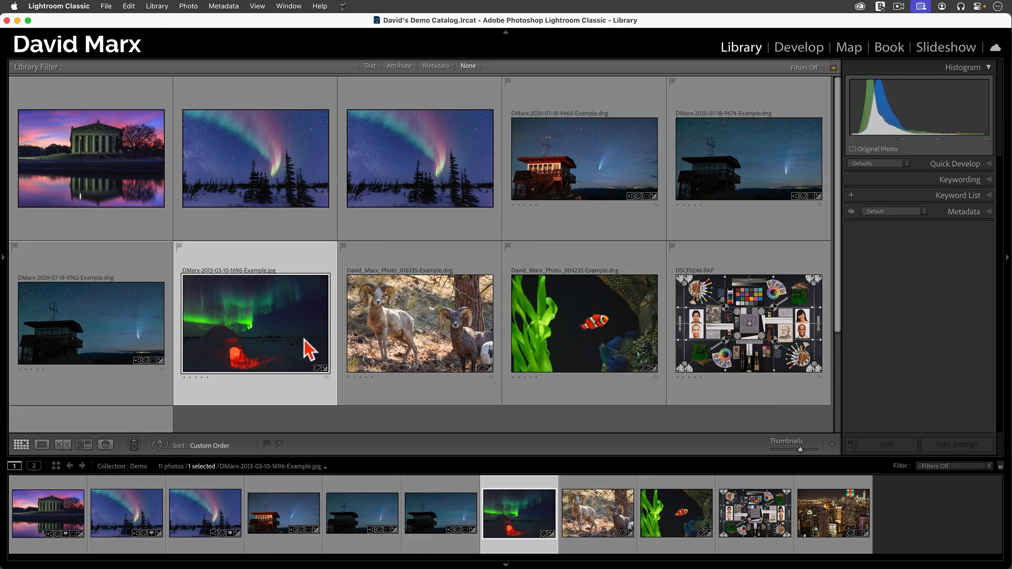
pyautogui.click(798, 47)
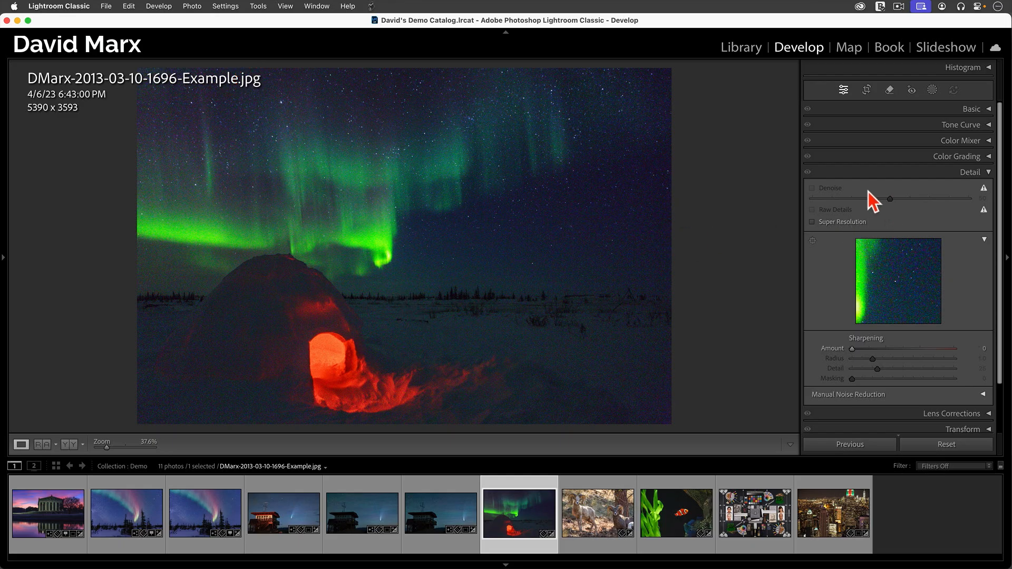
pyautogui.moveTo(667, 282)
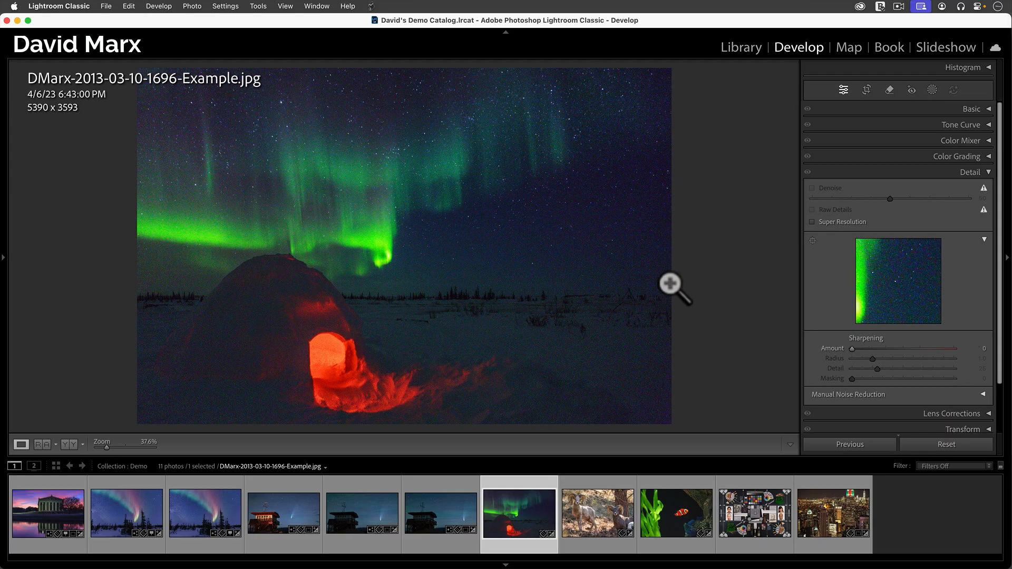
pyautogui.click(741, 47)
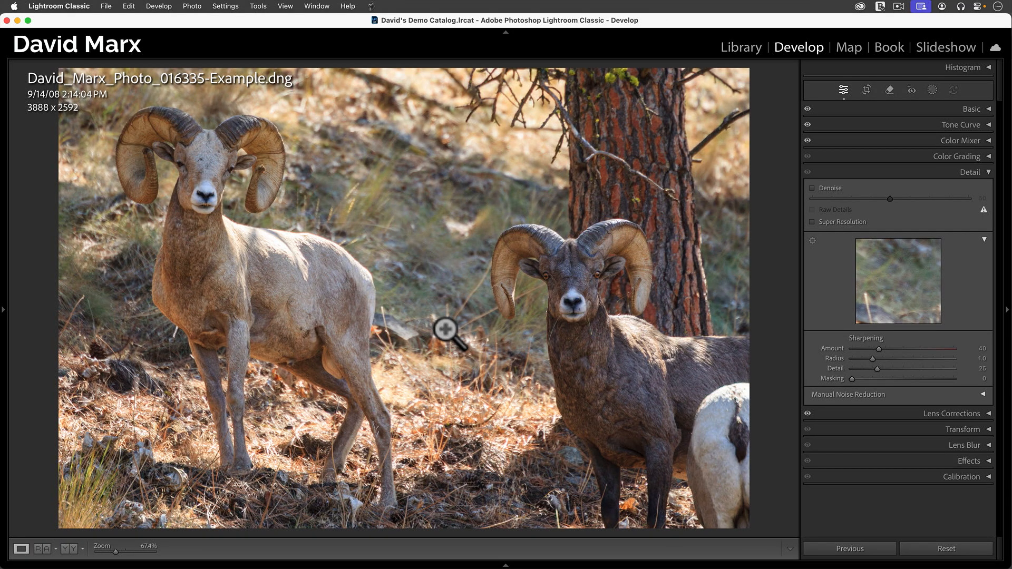
pyautogui.moveTo(565, 336)
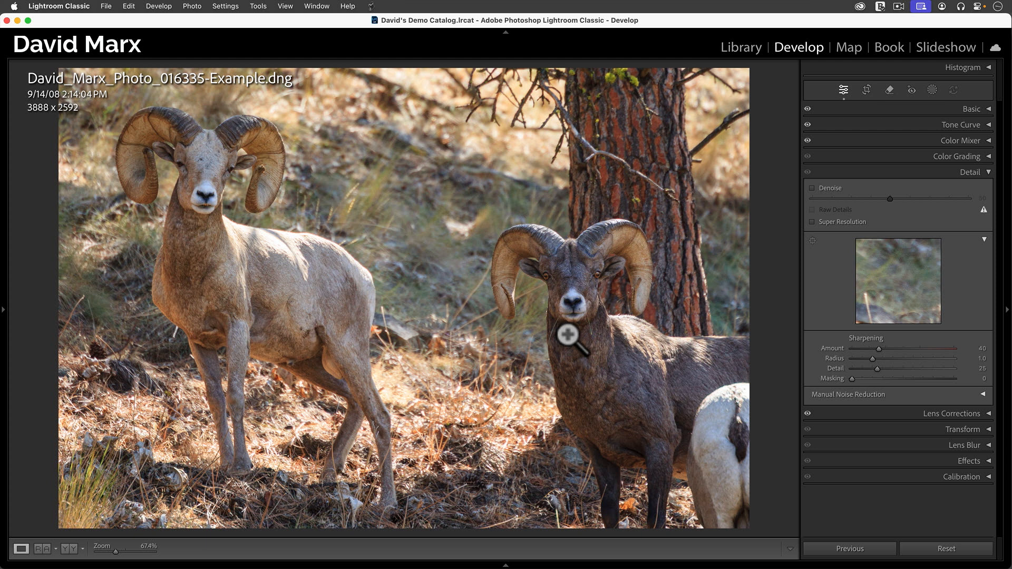
# Crop vertically around the left ram and enable Super Resolution for 3605 × 4692.
pyautogui.click(866, 89)
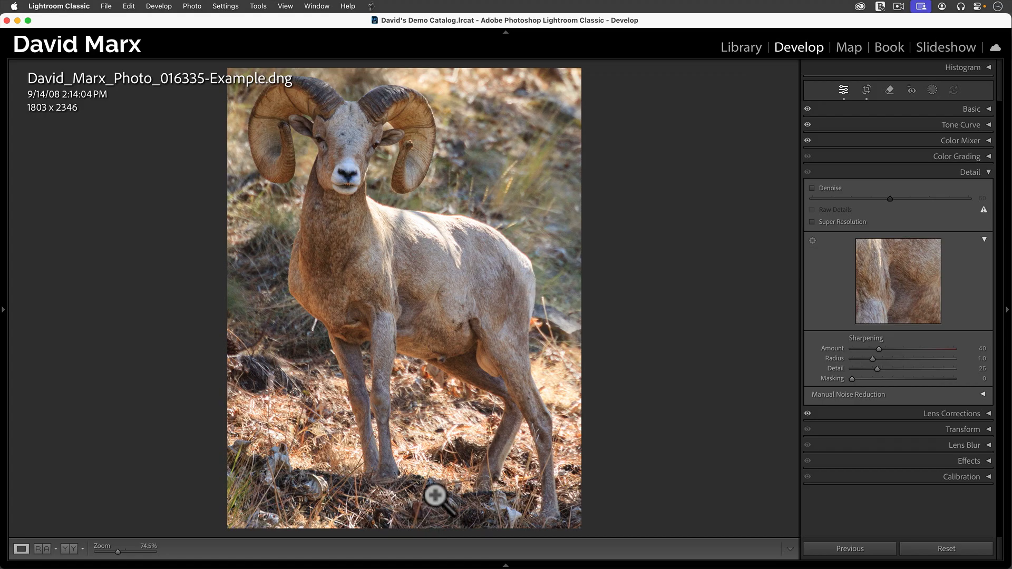
pyautogui.click(811, 222)
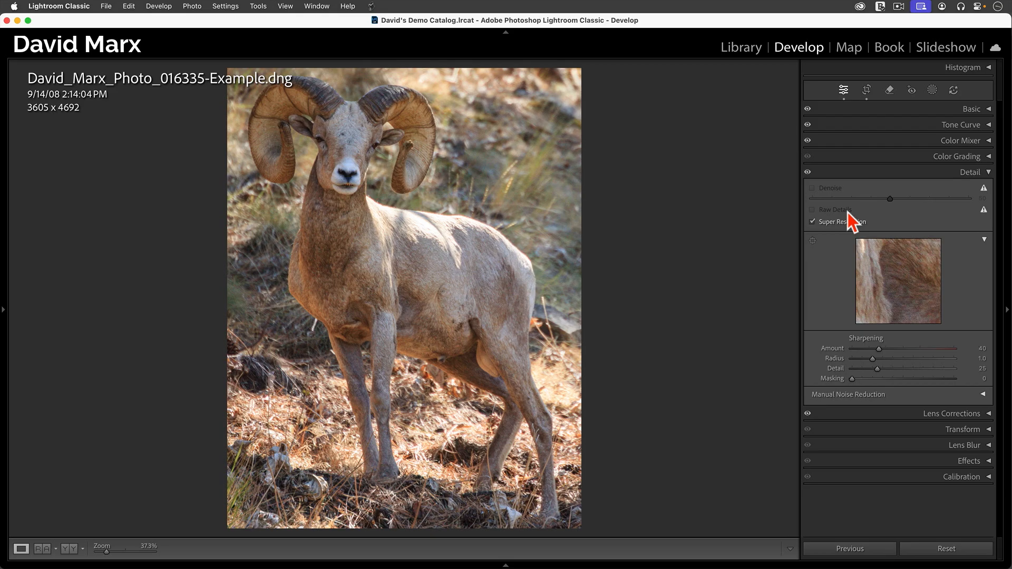
pyautogui.moveTo(772, 216)
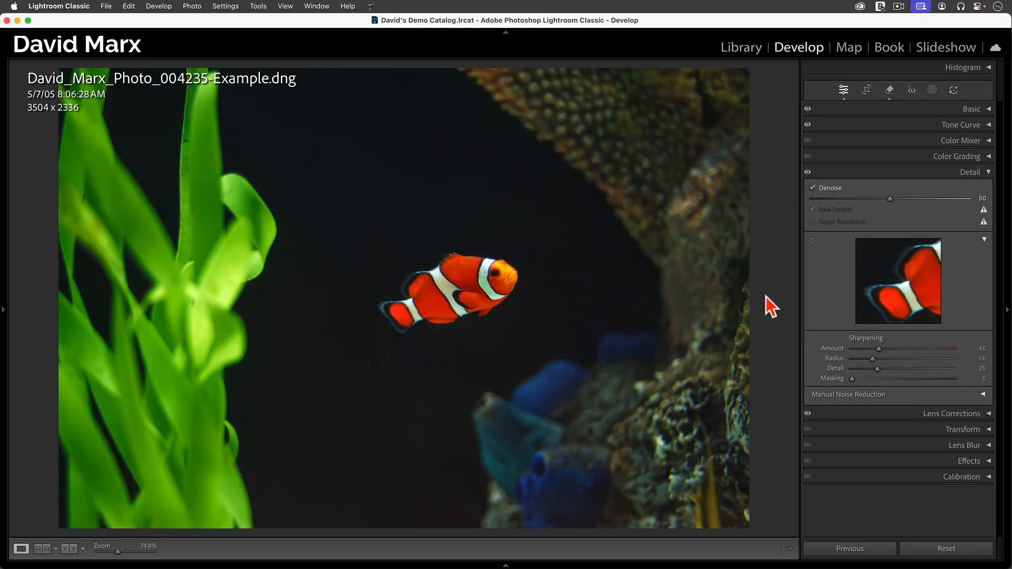
# Set the clownfish Denoise to 30 and view the fish in side-by-side Before & After.
pyautogui.moveTo(889, 199); pyautogui.dragTo(817, 198)
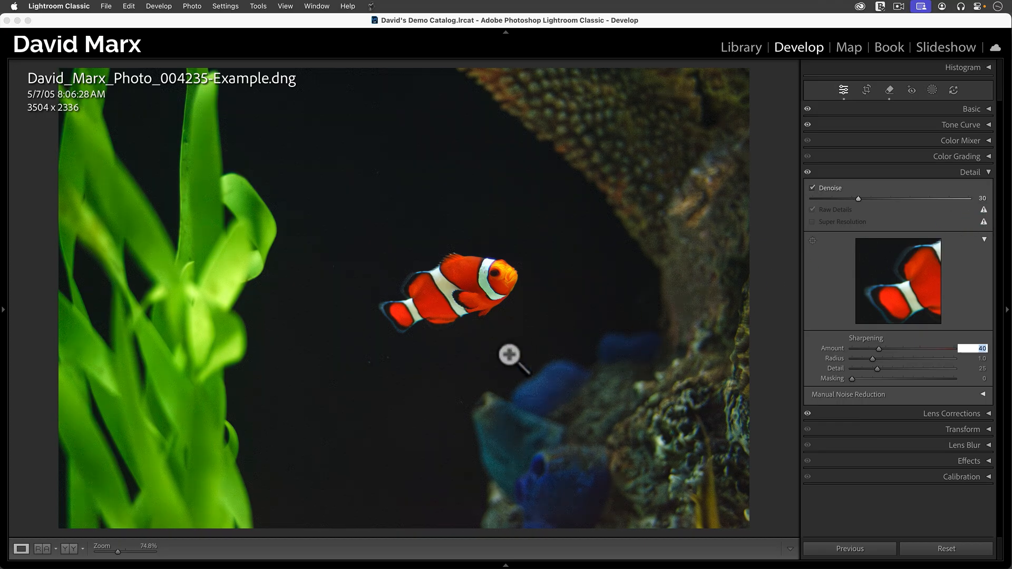
pyautogui.moveTo(478, 289)
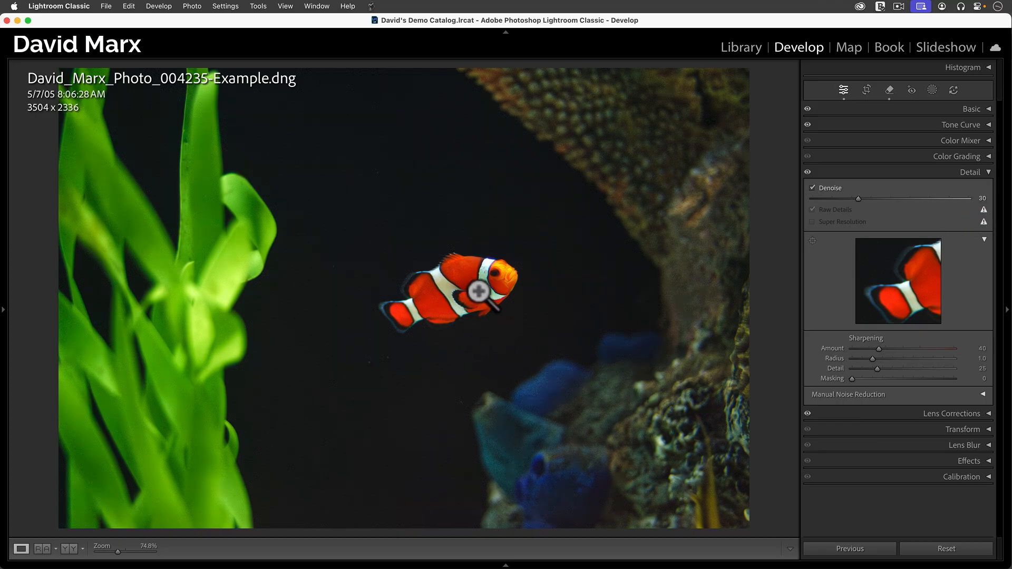
pyautogui.click(38, 549)
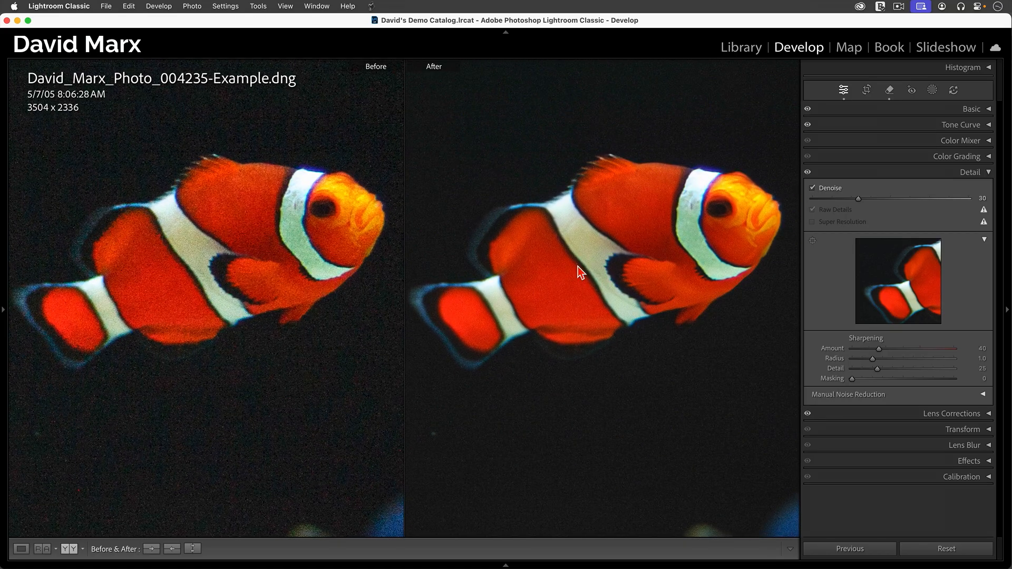
# Apply a tight 1051 × 976 crop around the clownfish.
pyautogui.click(866, 90)
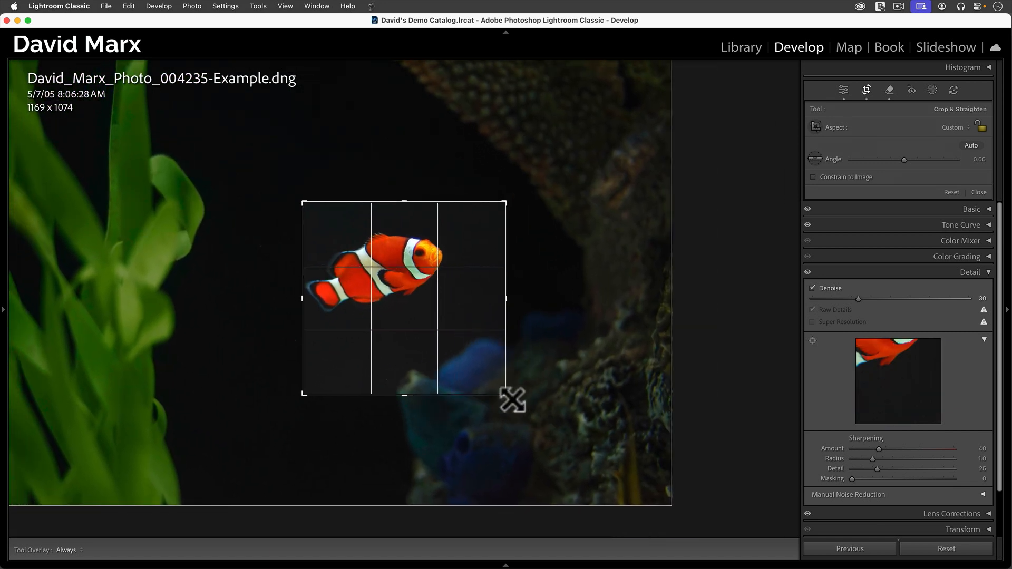
pyautogui.click(978, 192)
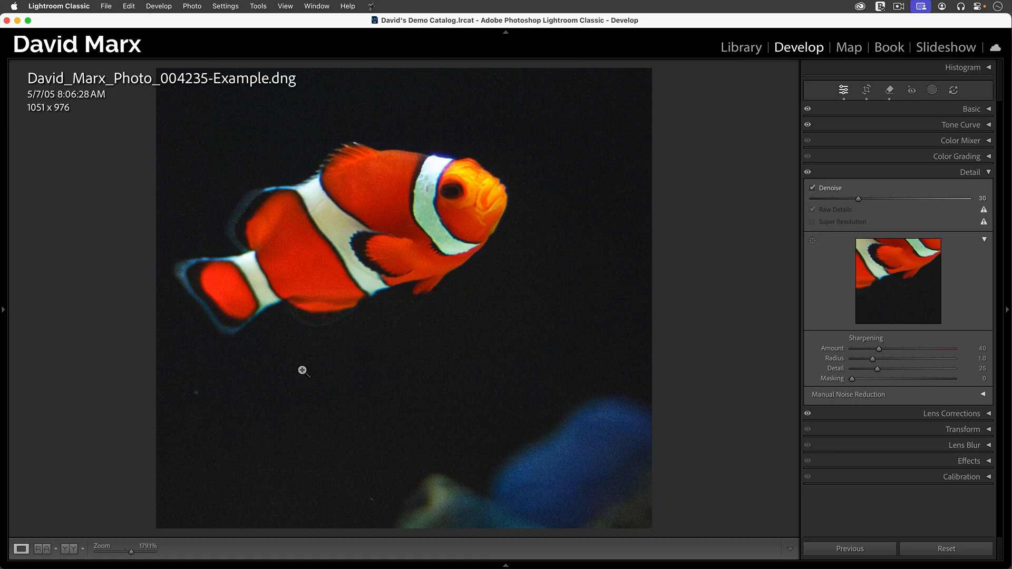
pyautogui.click(95, 6)
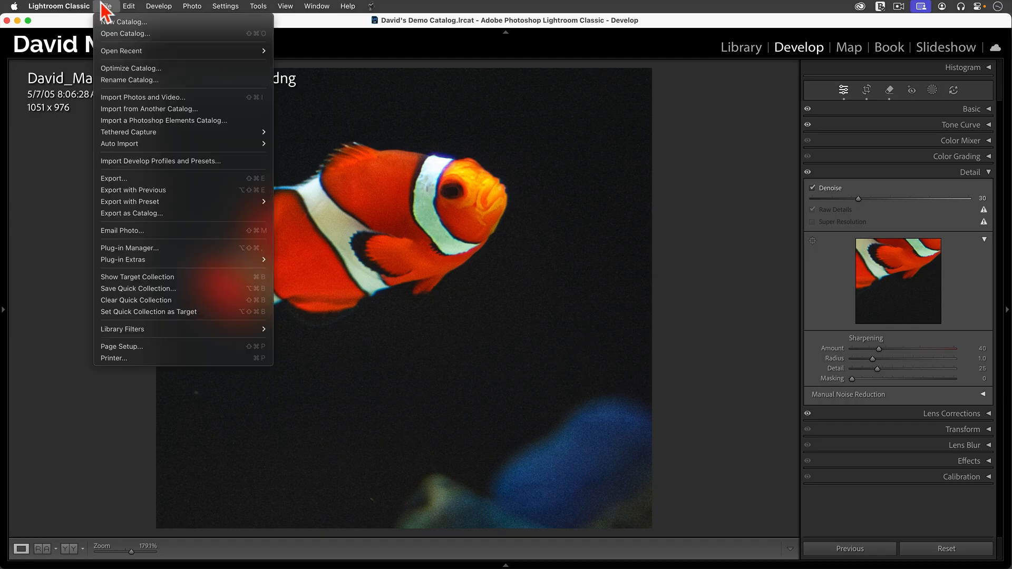
# Set the export to the original's folder, add to catalog, and turn off renaming.
pyautogui.click(113, 178)
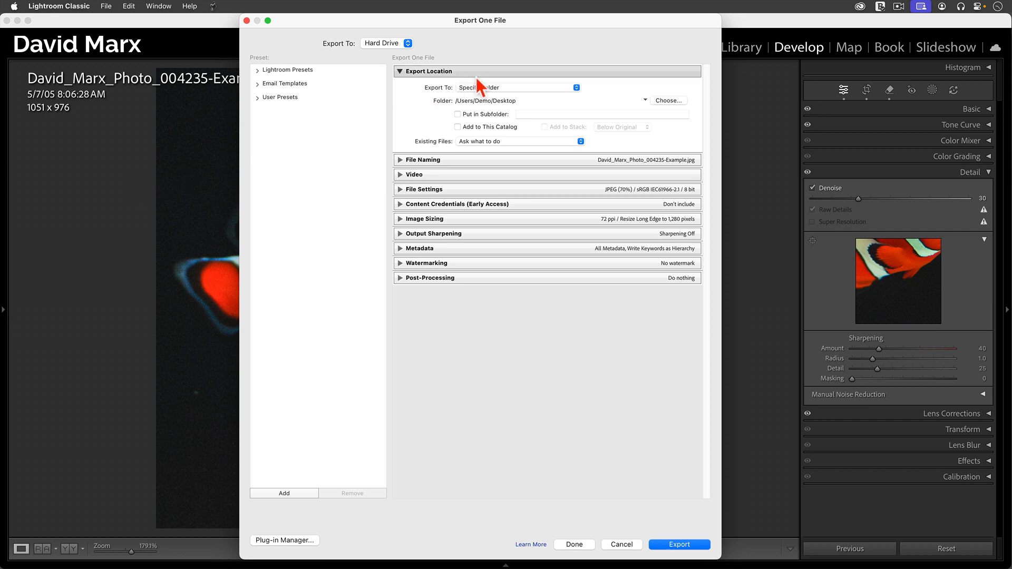
pyautogui.click(519, 88)
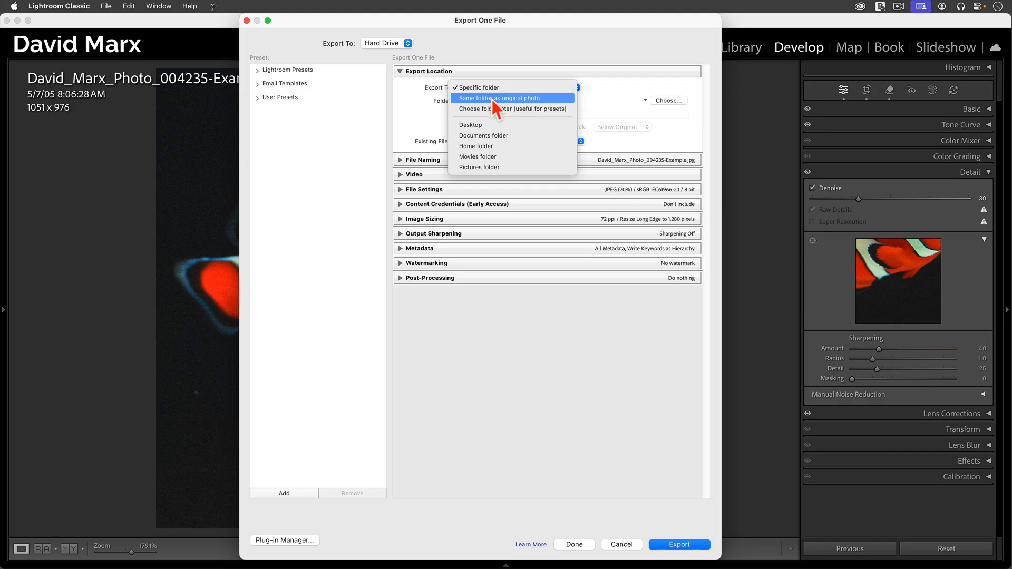
pyautogui.click(512, 98)
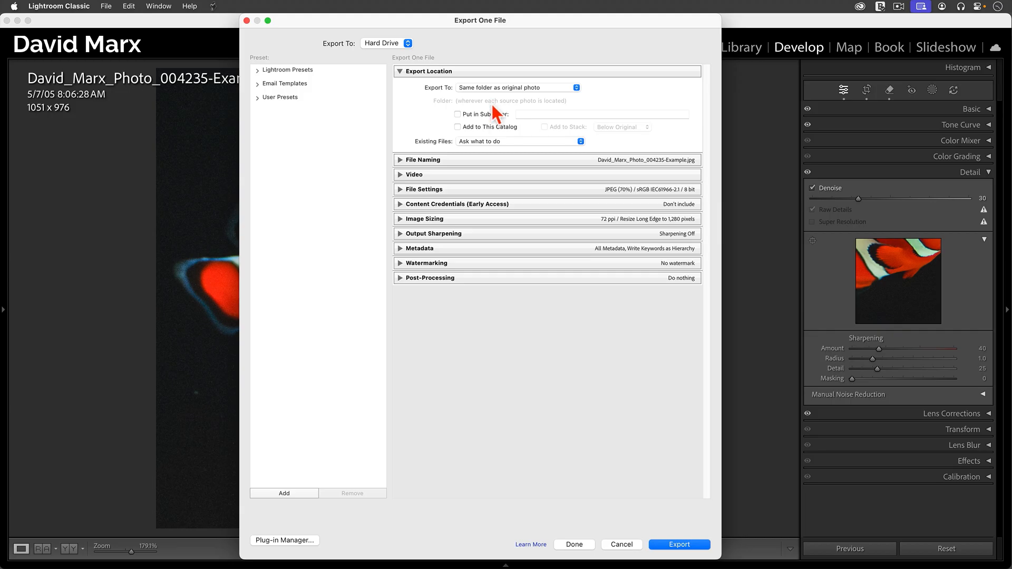
pyautogui.moveTo(492, 148)
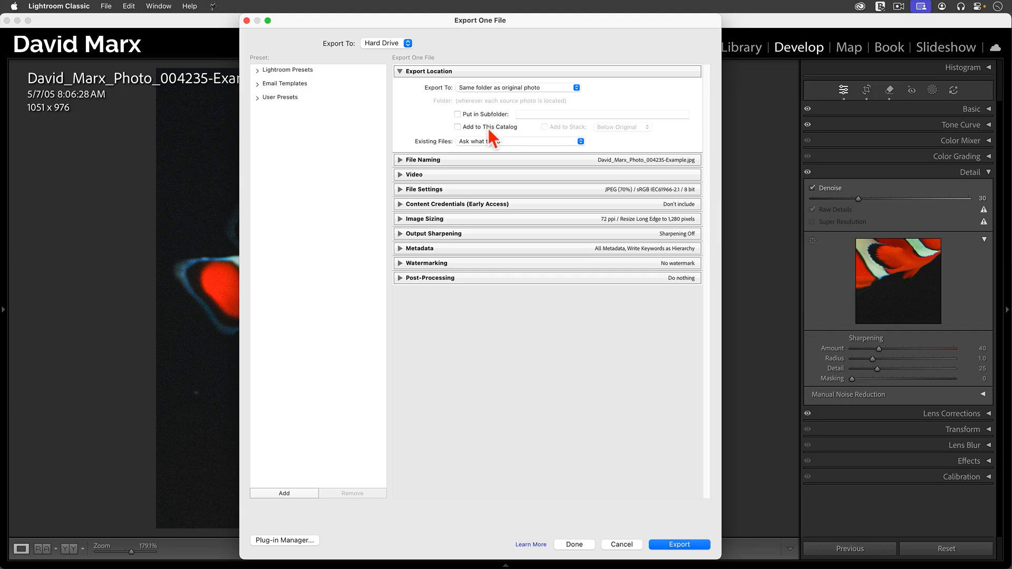
pyautogui.click(458, 127)
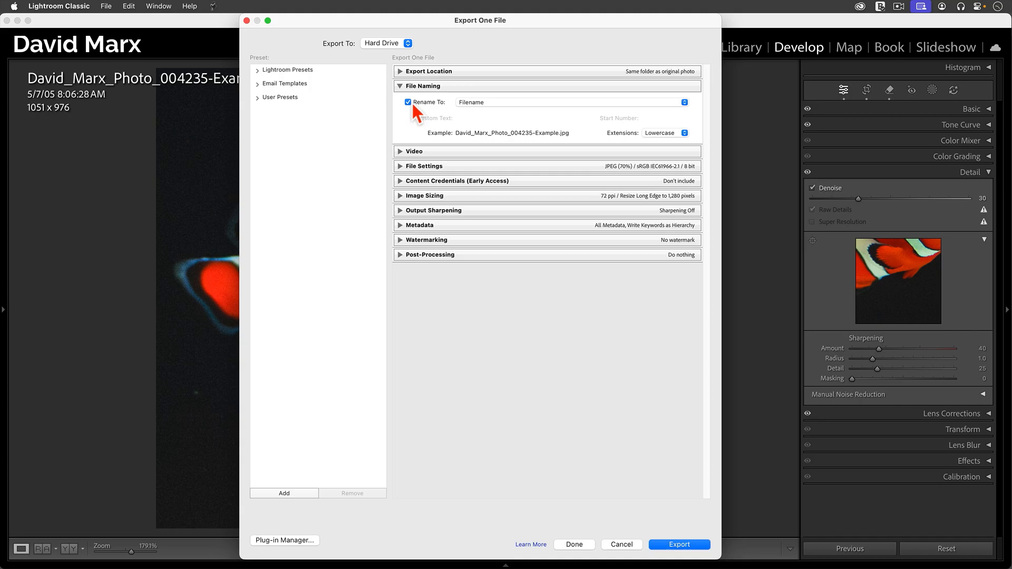
pyautogui.click(403, 102)
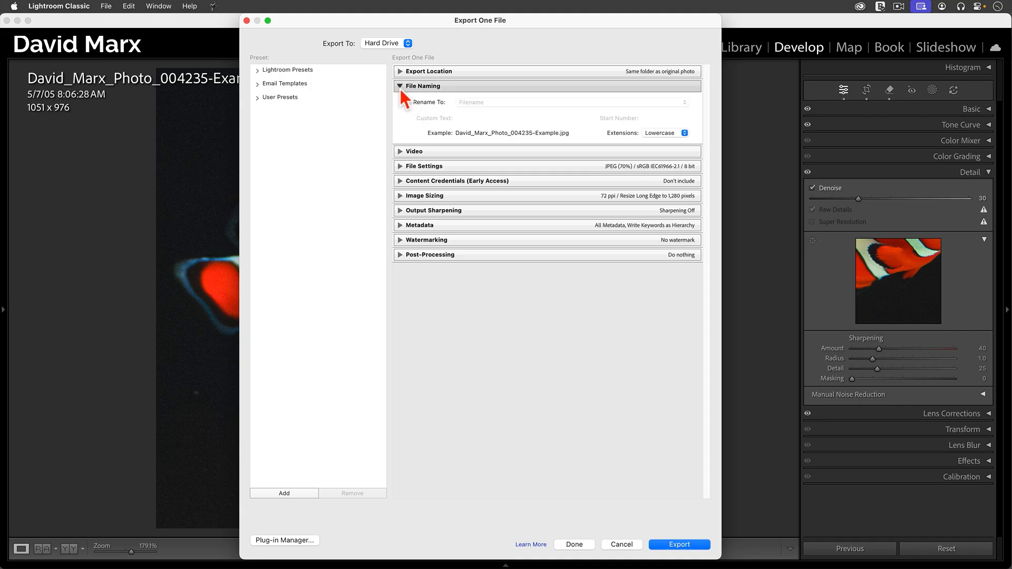
pyautogui.click(397, 86)
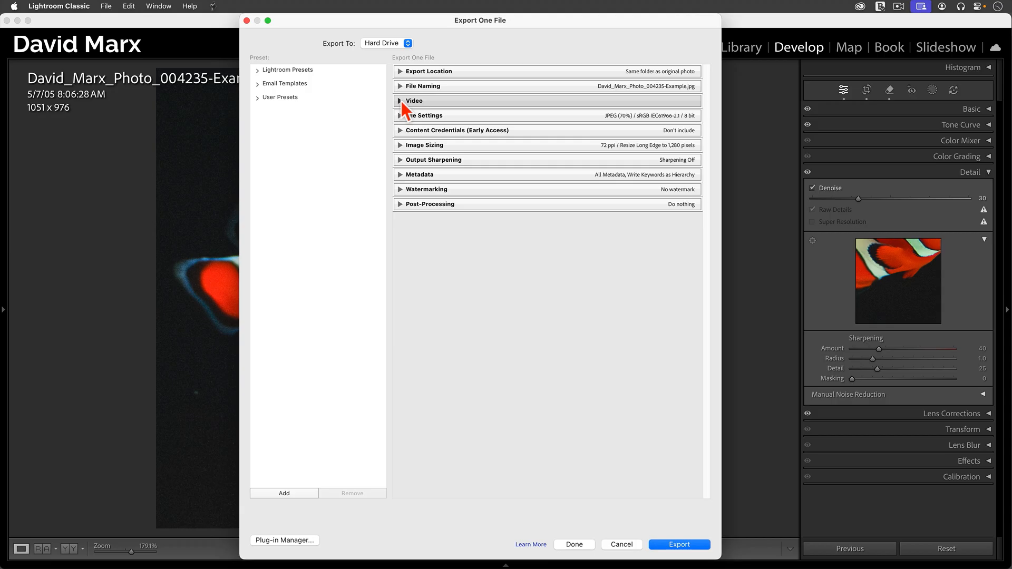
# Change the export format from JPEG to TIFF with ZIP compression, ProPhoto RGB and 16 bits/component.
pyautogui.click(399, 115)
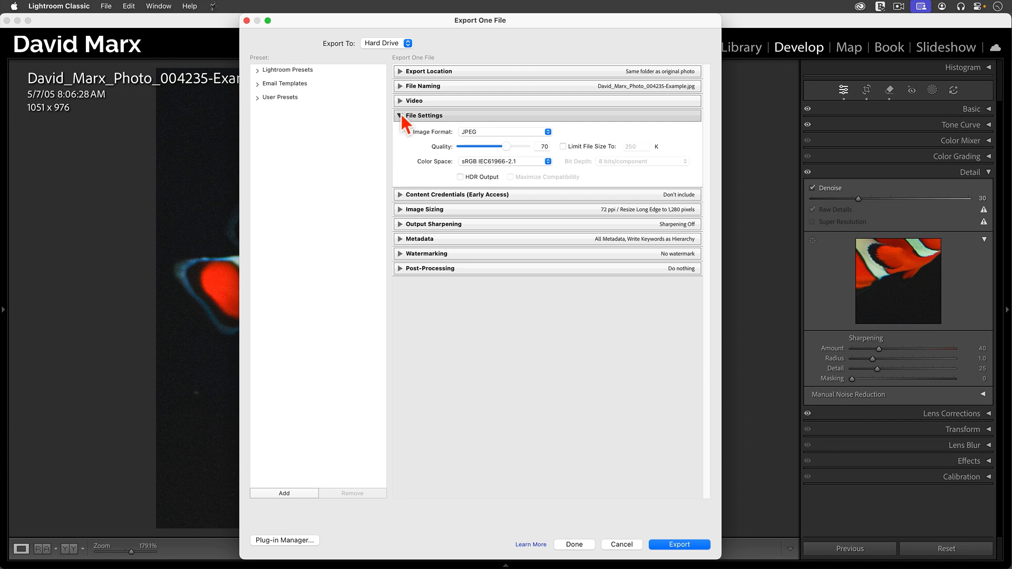
pyautogui.click(504, 132)
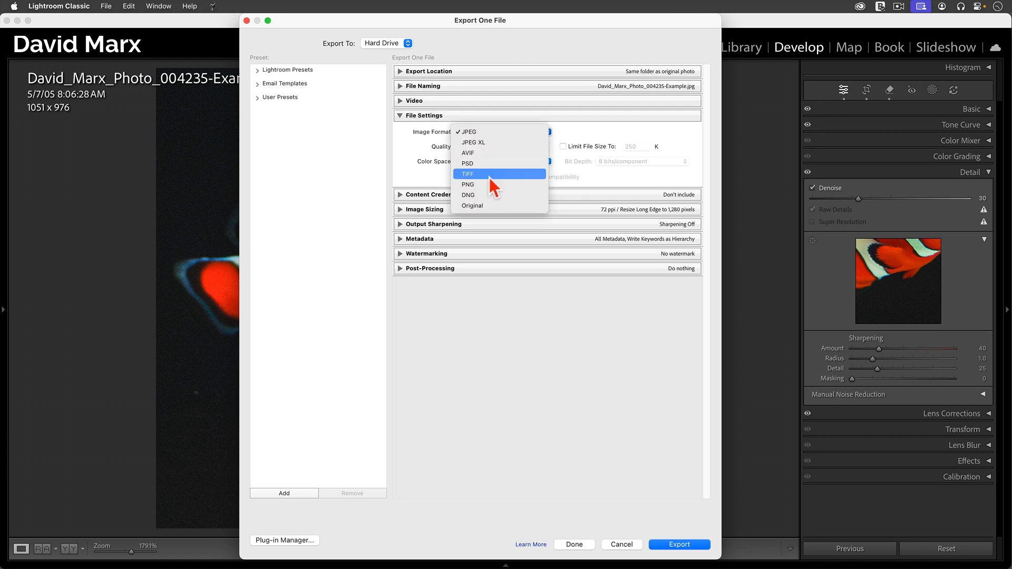
pyautogui.click(478, 174)
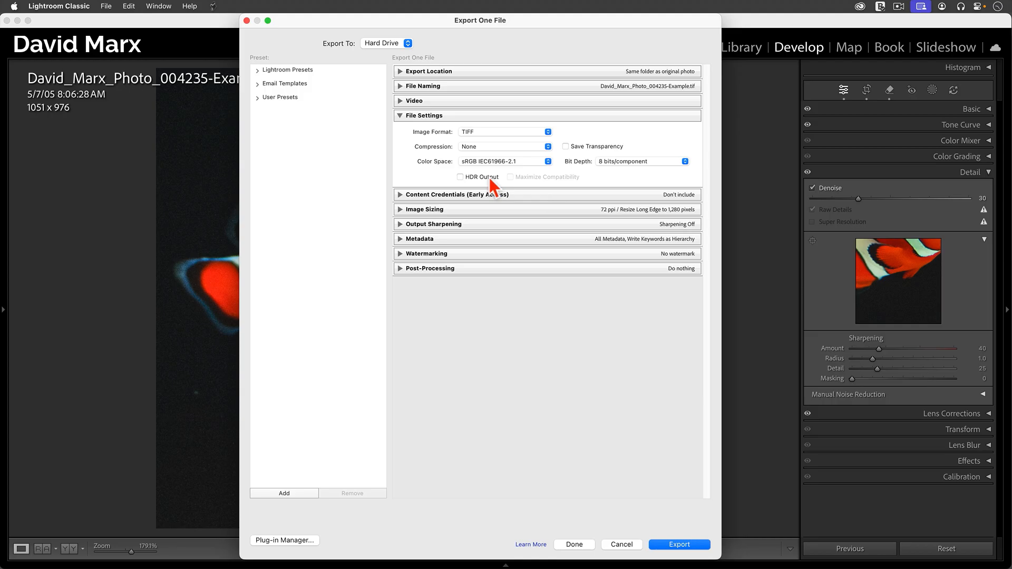
pyautogui.click(504, 147)
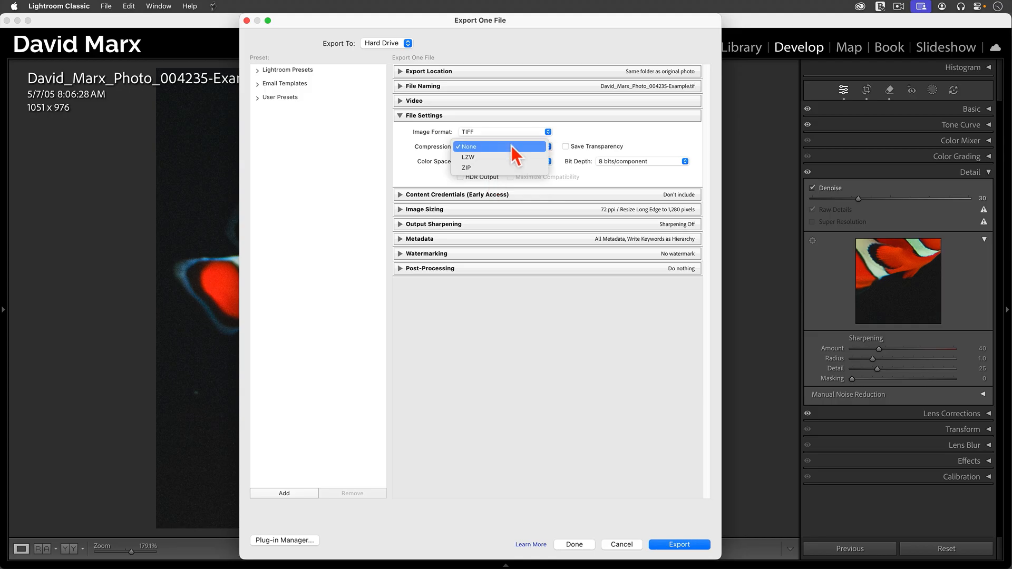
pyautogui.click(466, 167)
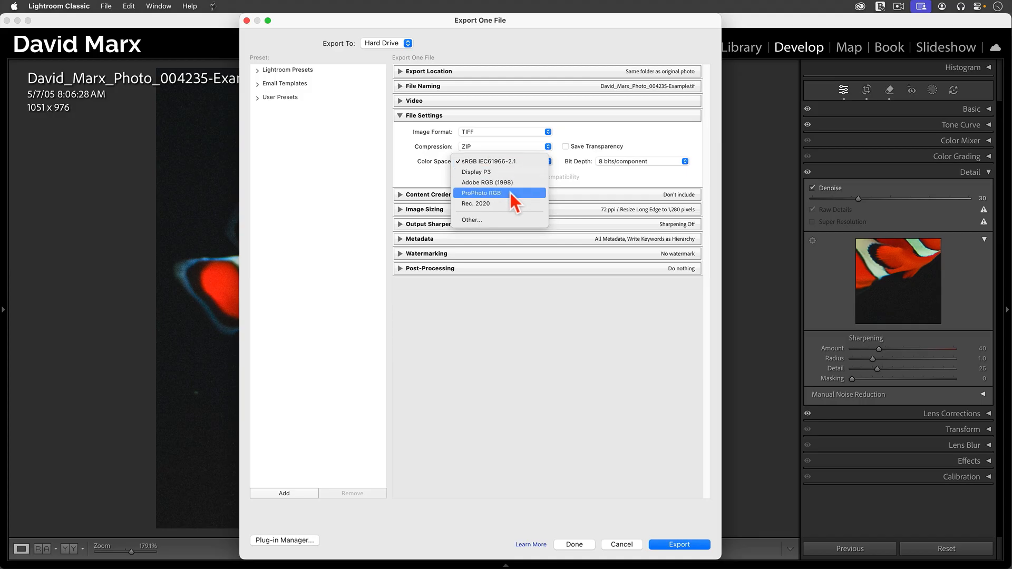
pyautogui.click(481, 192)
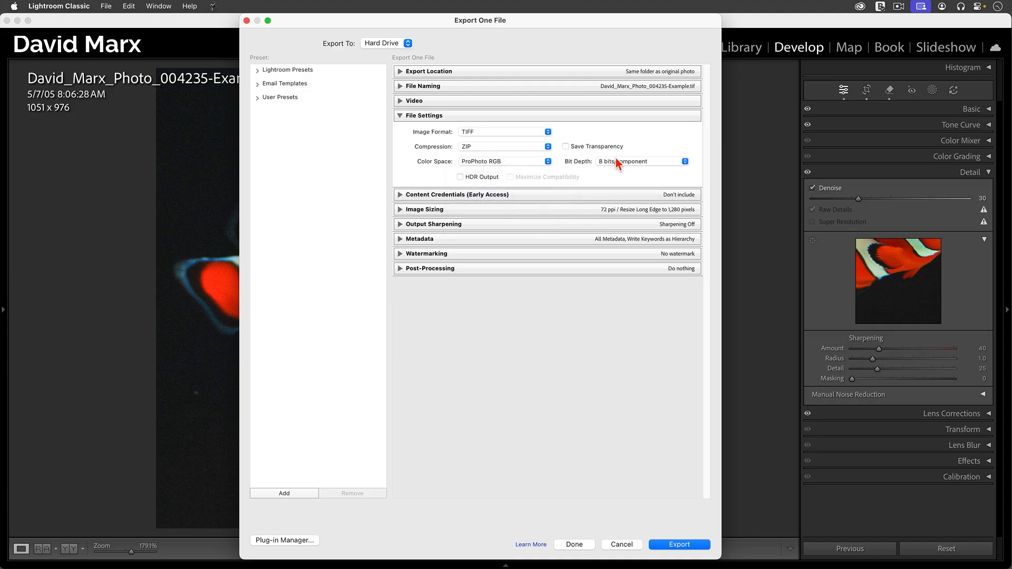
pyautogui.click(641, 161)
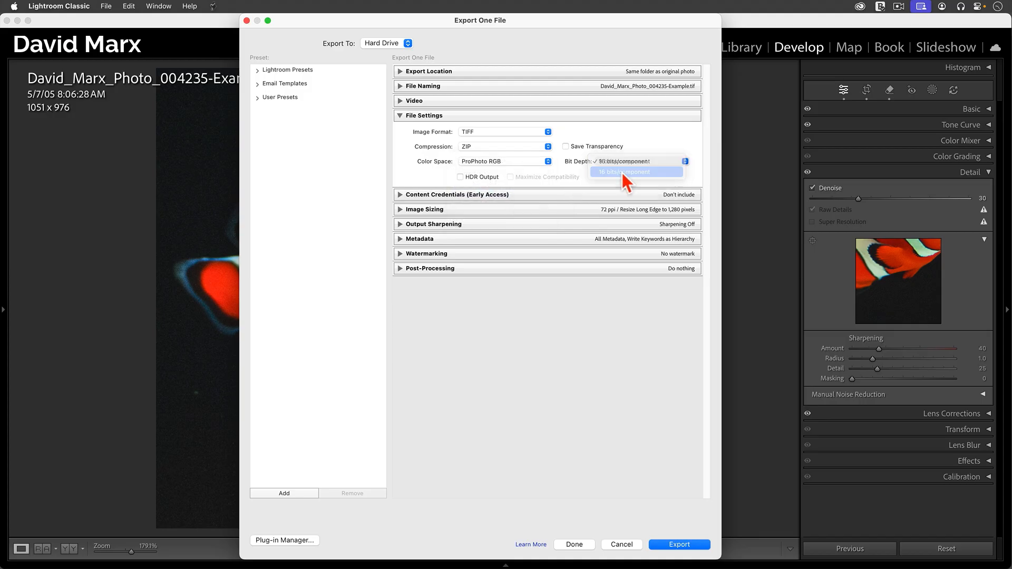
pyautogui.click(637, 172)
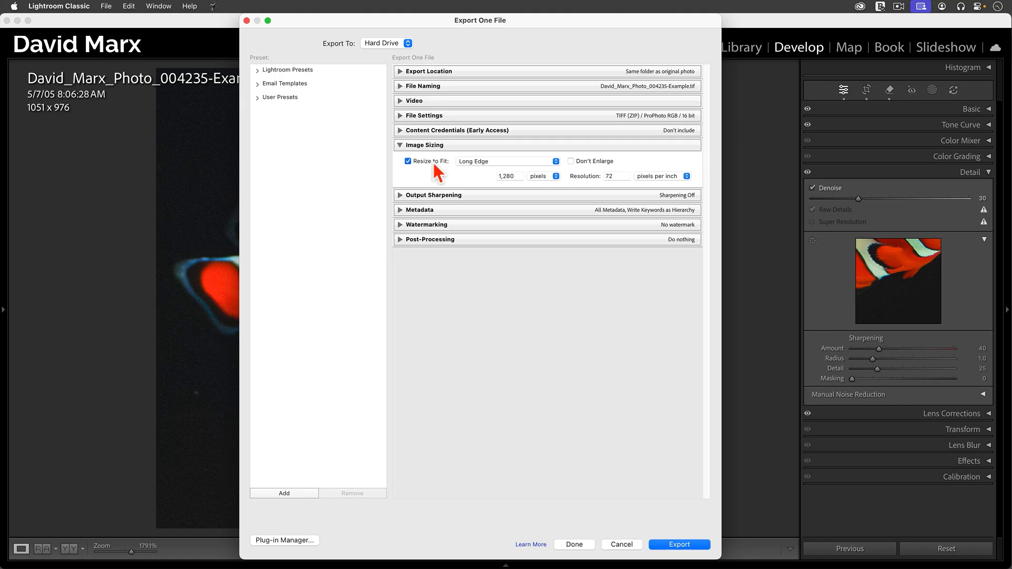
# Uncheck Resize to Fit, review Output Sharpening, keep All Metadata, and start the export.
pyautogui.click(405, 162)
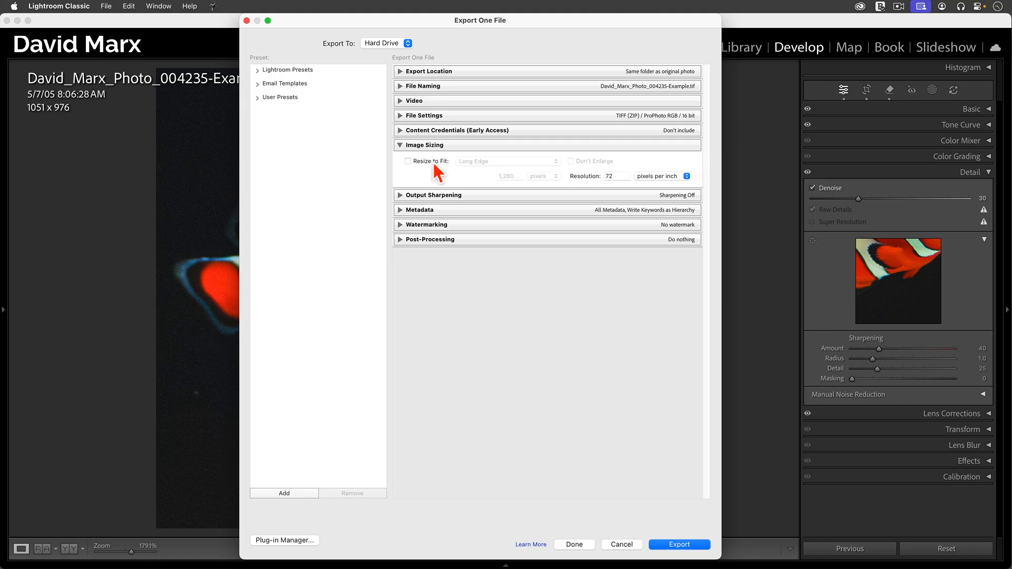
pyautogui.moveTo(423, 169)
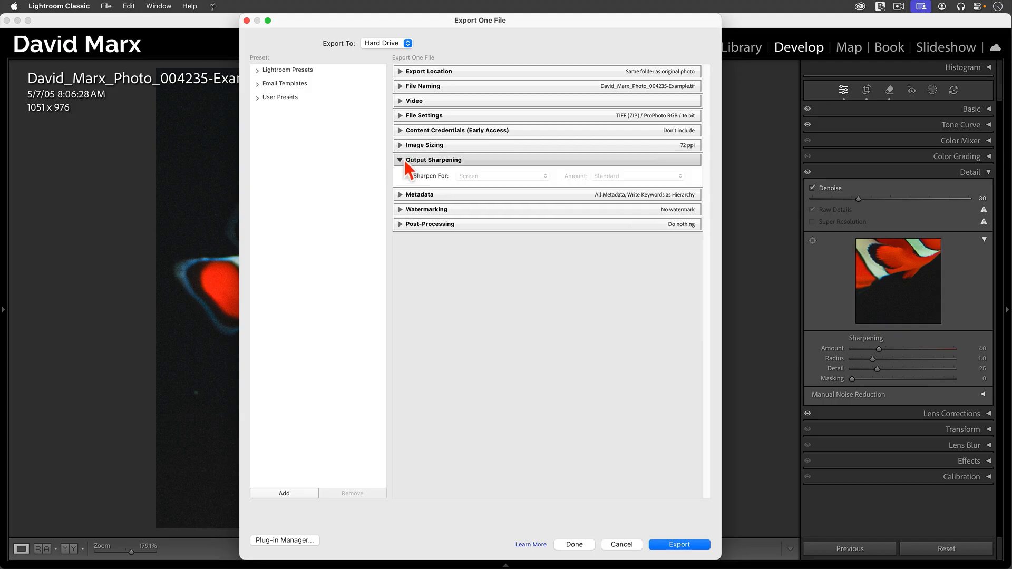
pyautogui.click(399, 160)
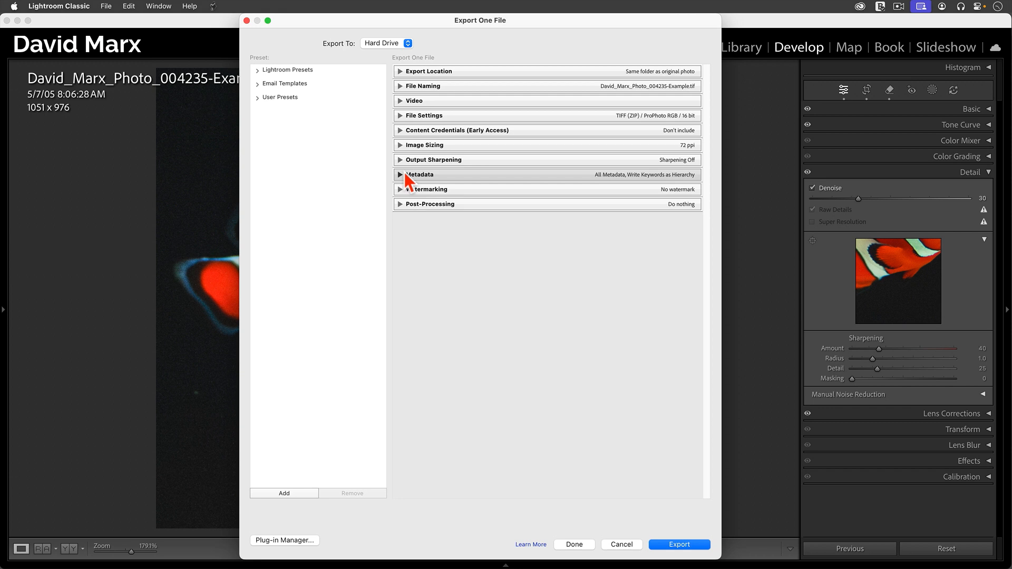
pyautogui.click(419, 175)
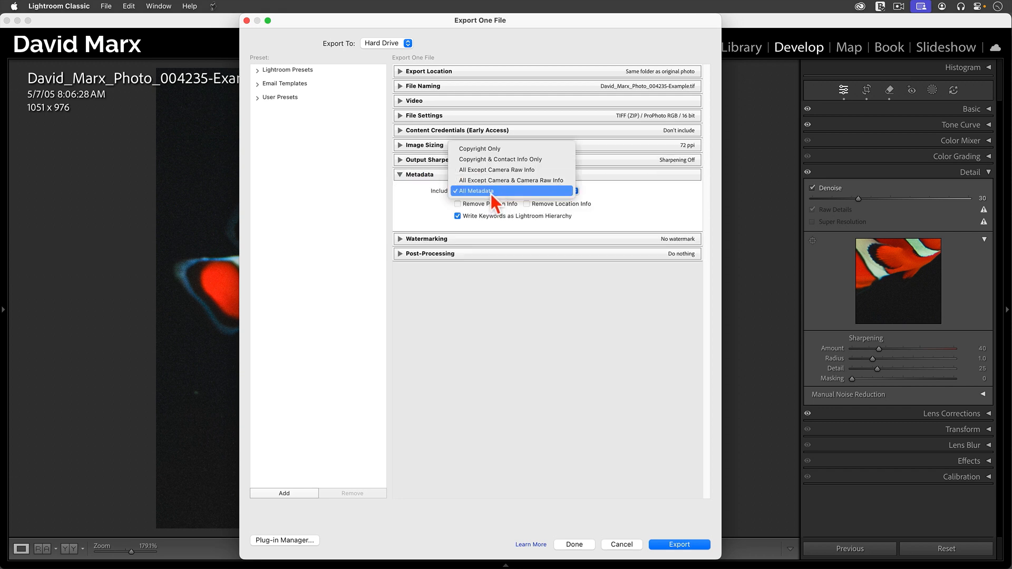
pyautogui.click(475, 190)
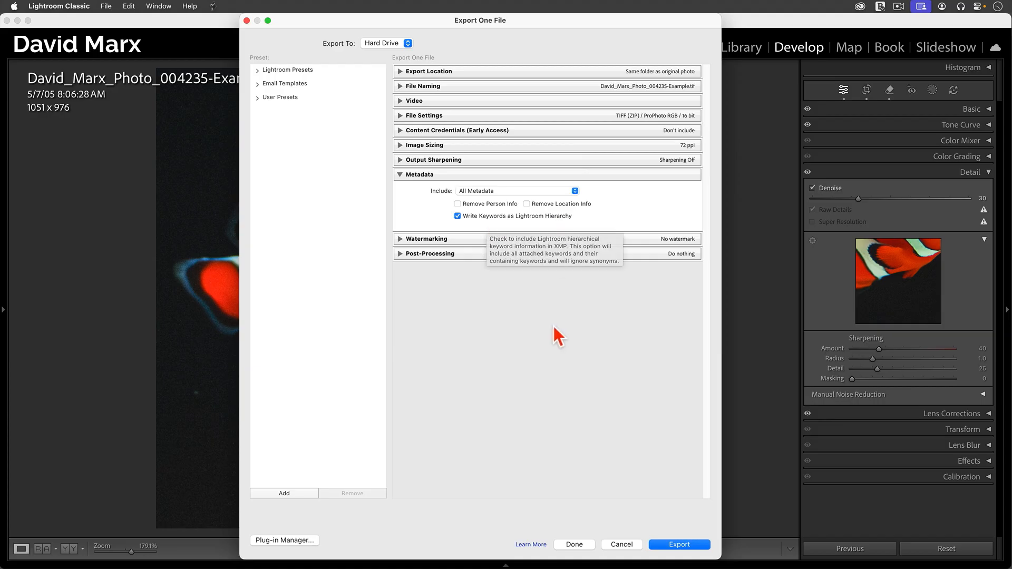
pyautogui.moveTo(441, 257)
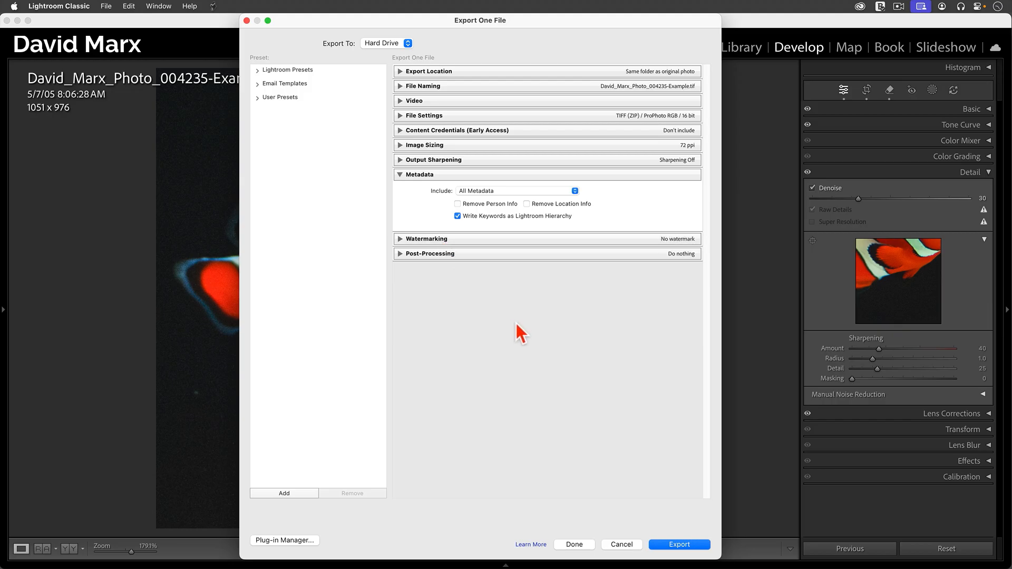
pyautogui.click(678, 545)
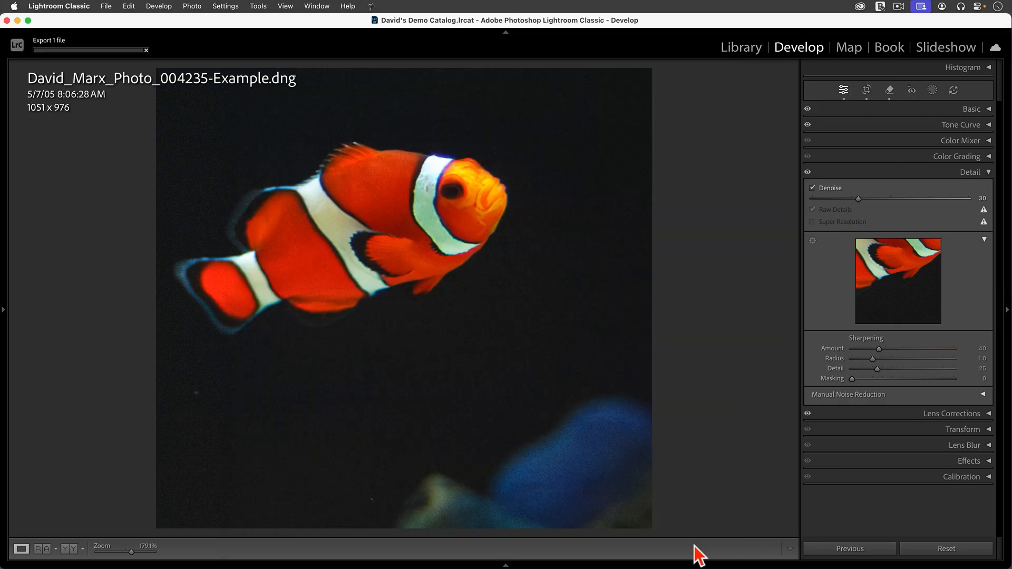
# Switch to the Library and go to the clownfish photo's 2005-05-07 folder.
pyautogui.click(741, 46)
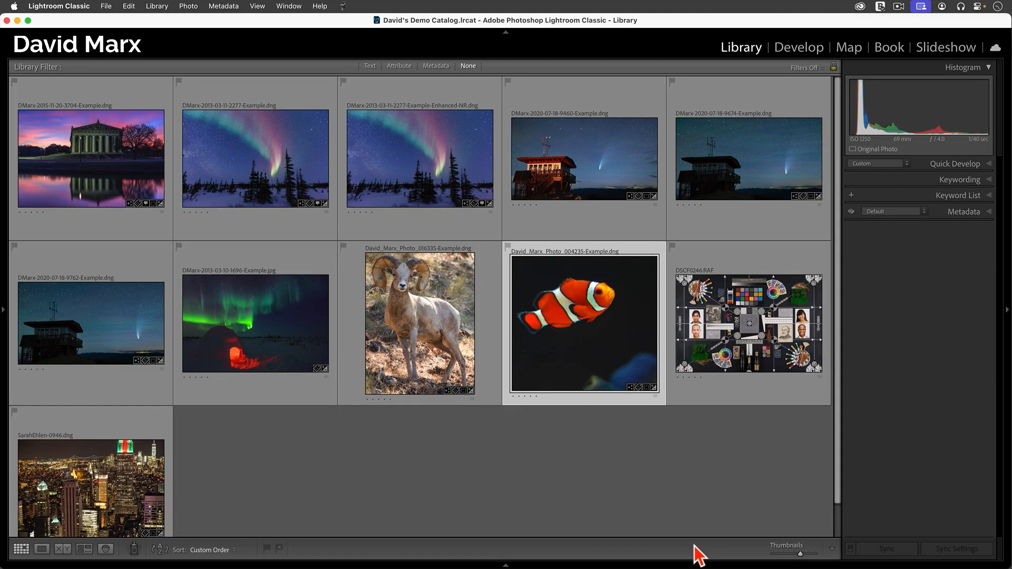
pyautogui.moveTo(624, 332)
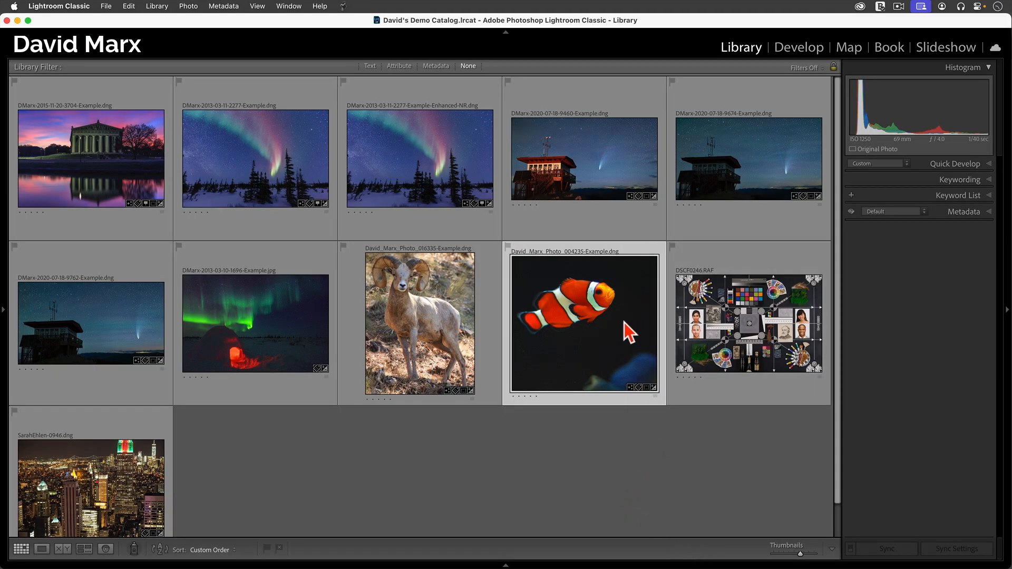
pyautogui.moveTo(613, 351)
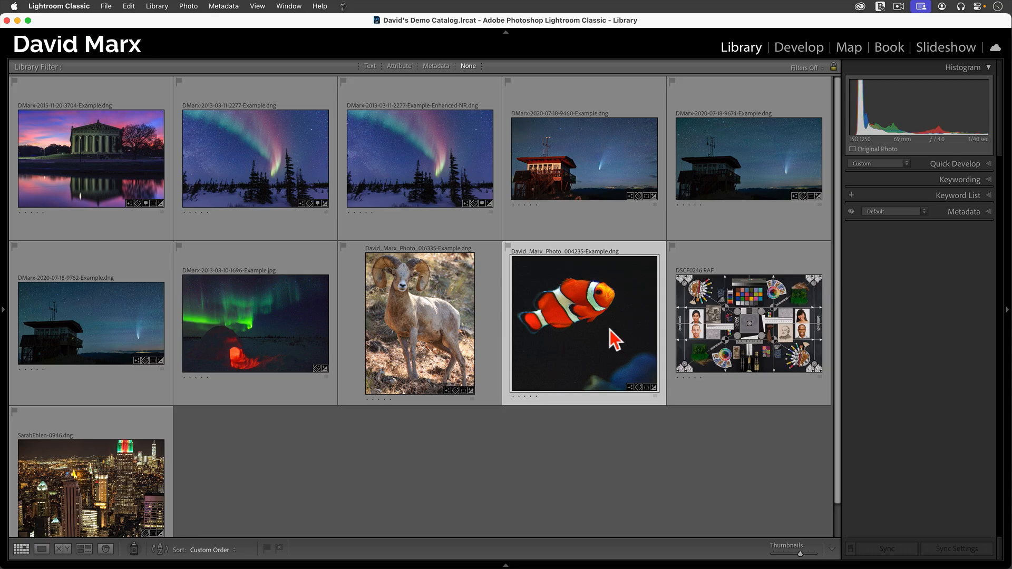
pyautogui.moveTo(596, 350)
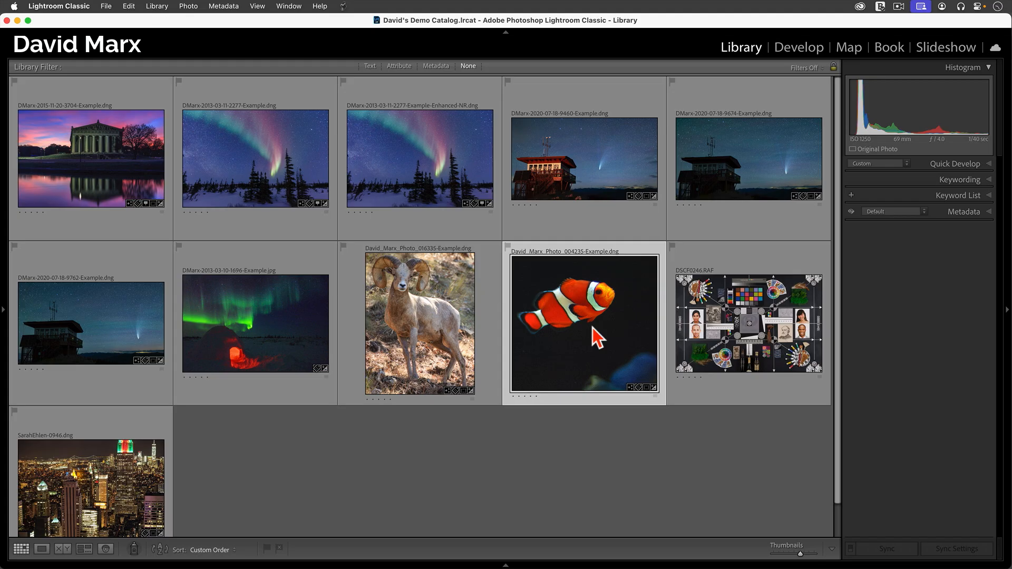
pyautogui.rightClick(596, 338)
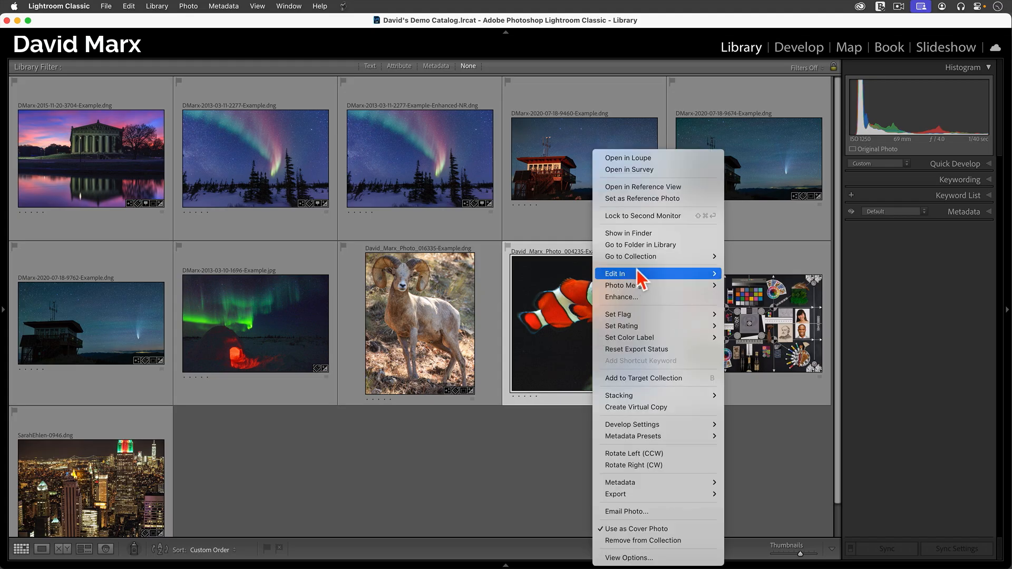
pyautogui.moveTo(652, 258)
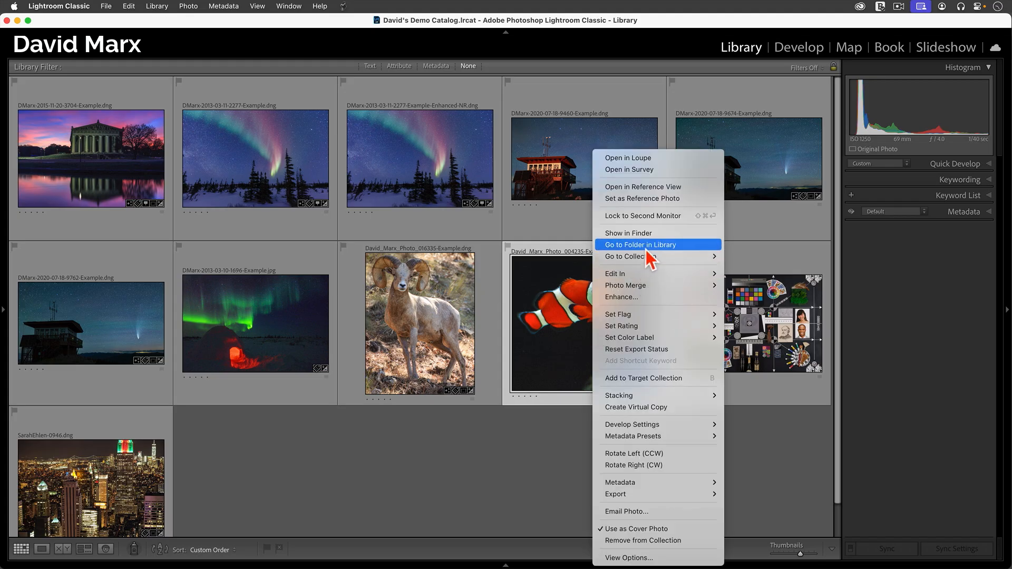
pyautogui.click(640, 244)
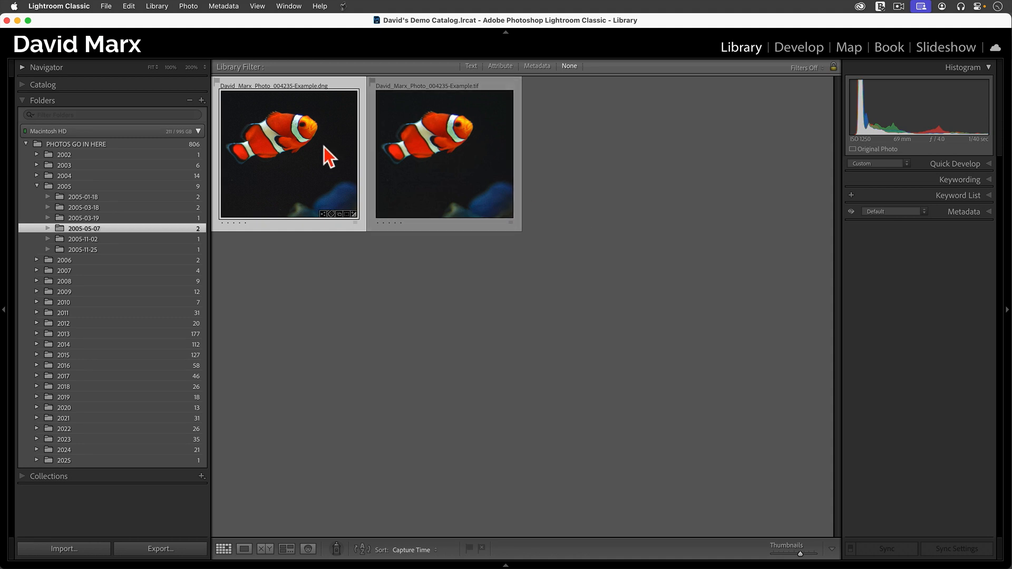
# Select the exported clownfish TIFF and enable Super Resolution, enlarging it to 2102 × 1952.
pyautogui.click(428, 158)
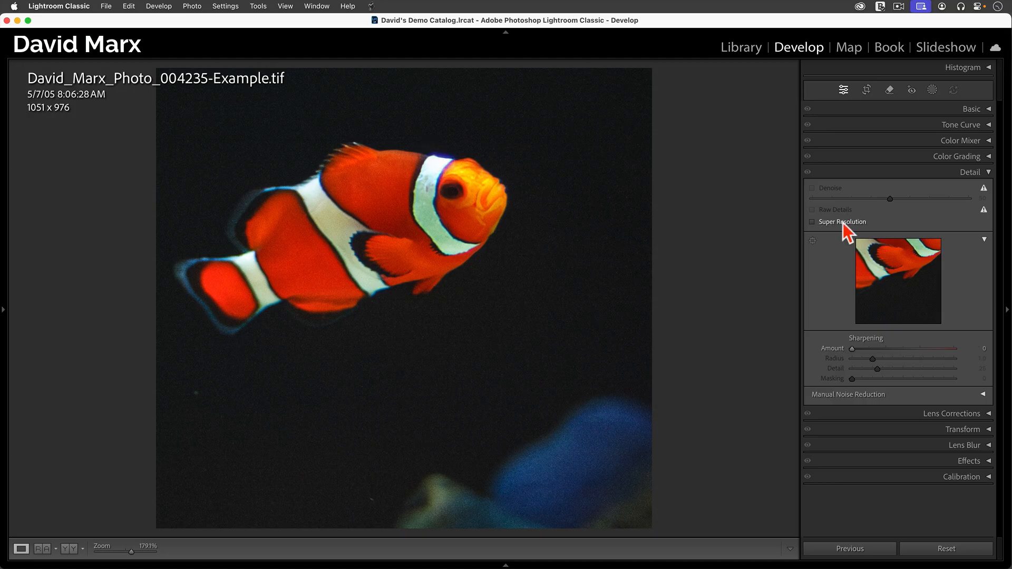
pyautogui.click(812, 222)
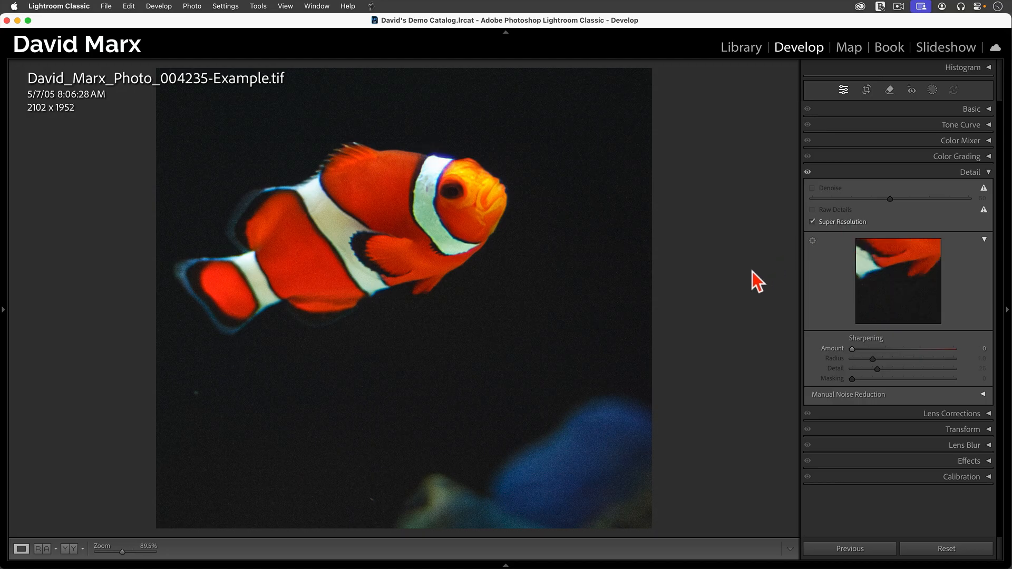